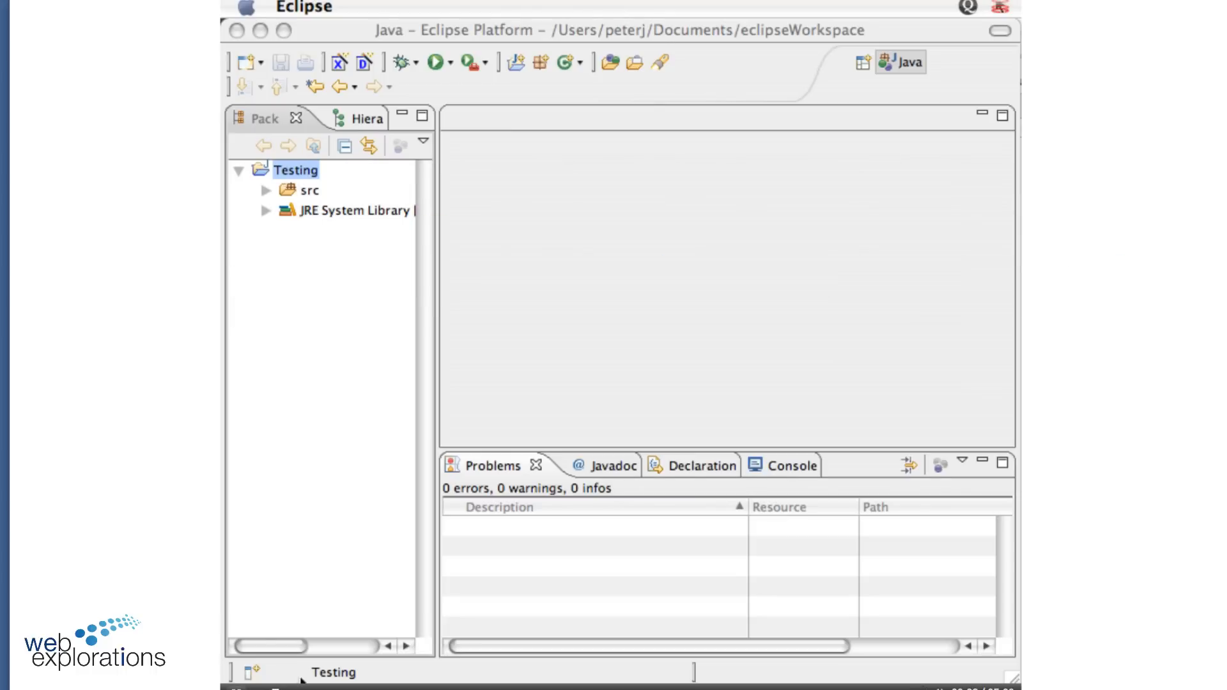
{"action": "mouse_move", "coordinate": [288, 218]}
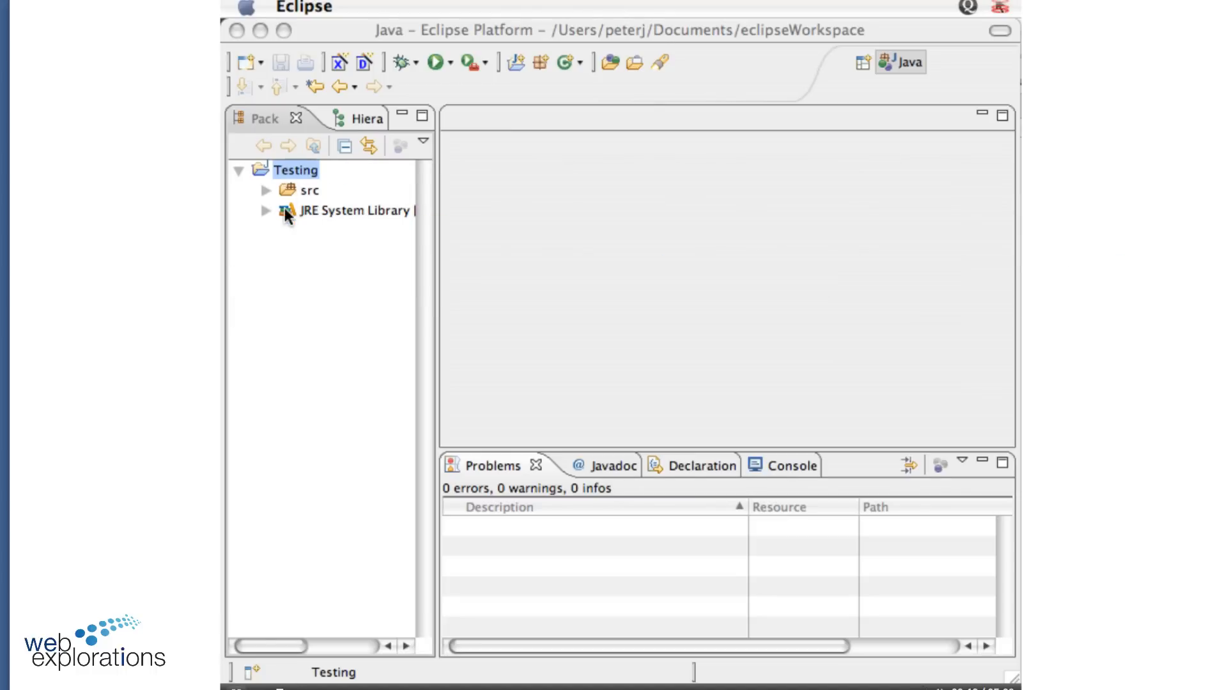
{"action": "mouse_move", "coordinate": [318, 174]}
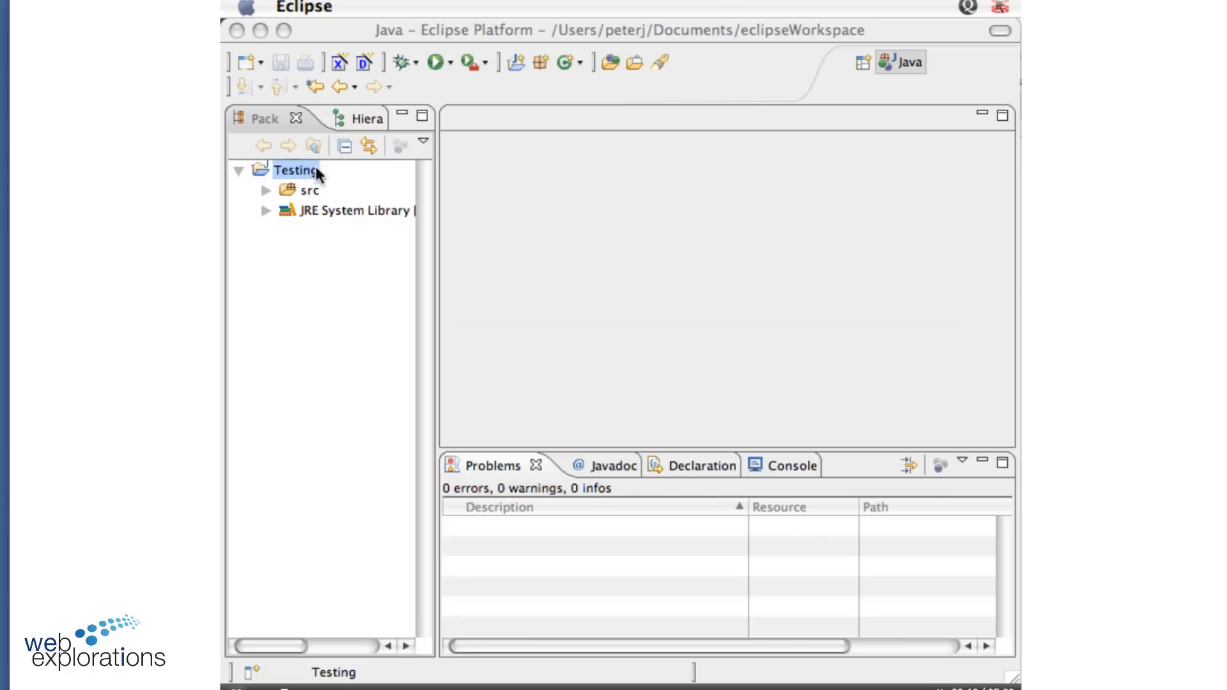
{"action": "mouse_move", "coordinate": [374, 229]}
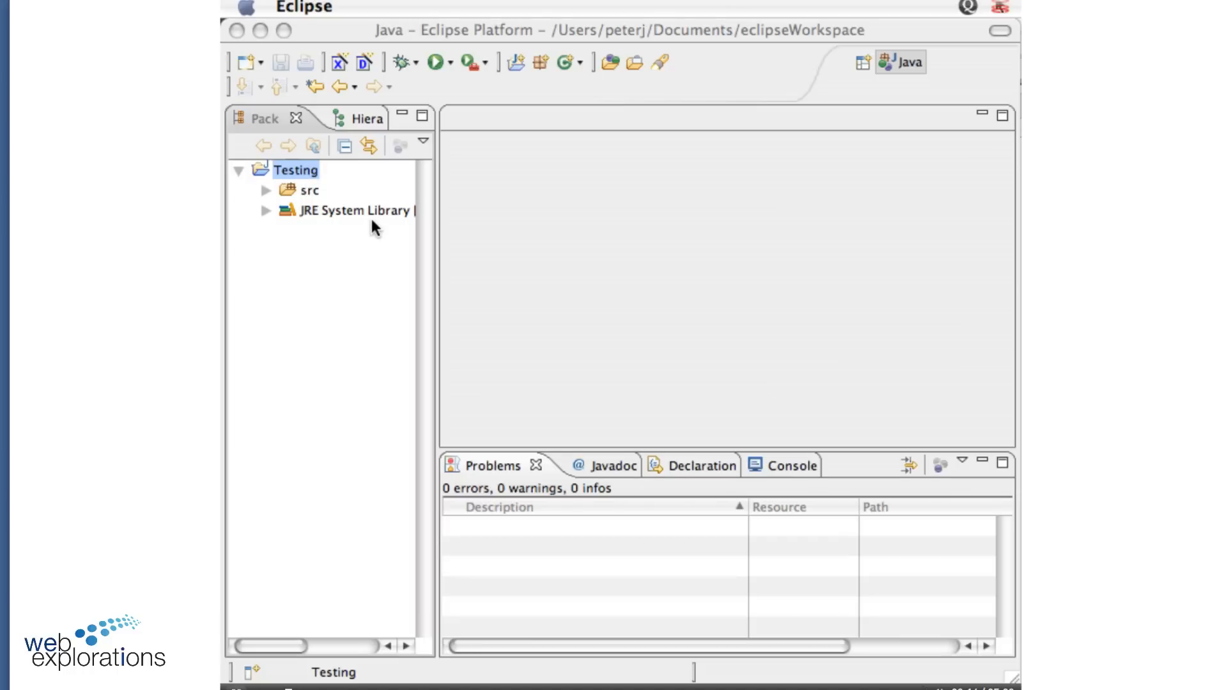
{"action": "mouse_move", "coordinate": [357, 246]}
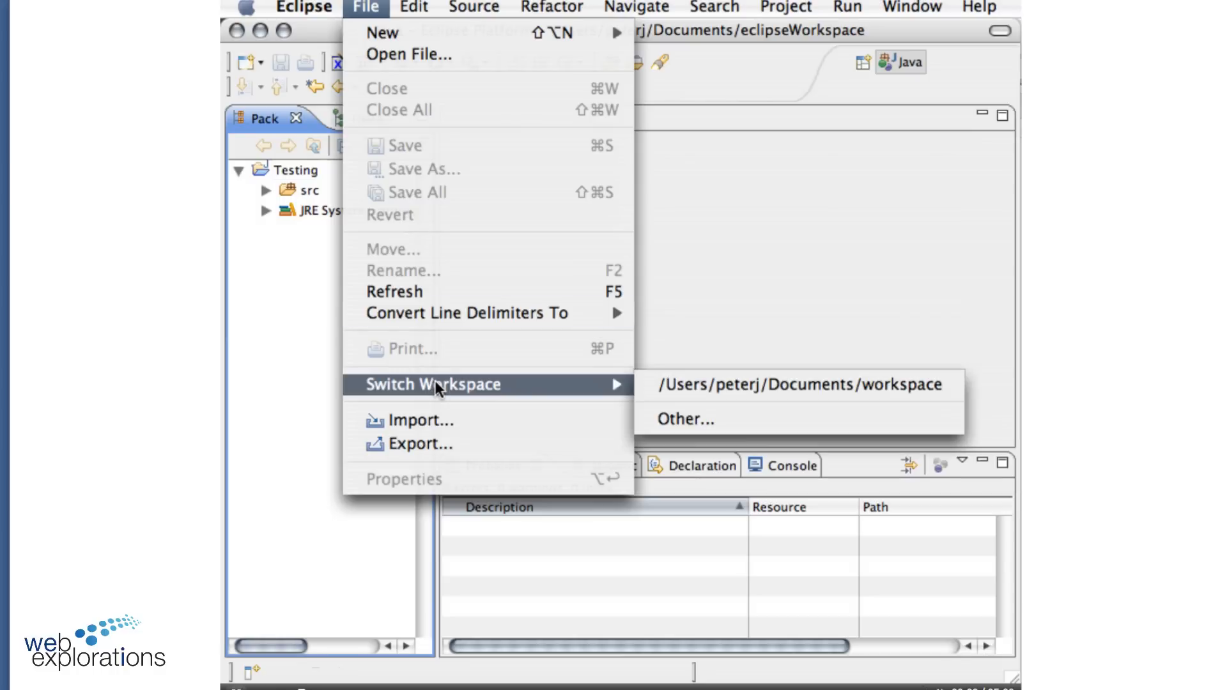
{"action": "mouse_move", "coordinate": [689, 419]}
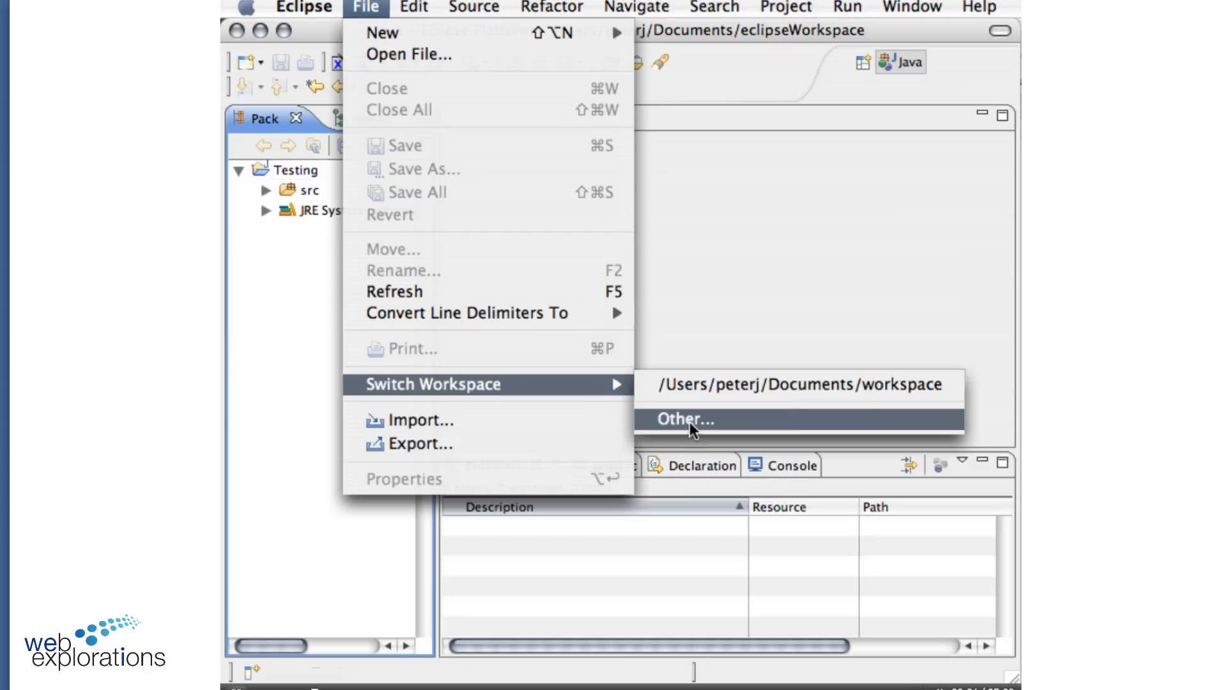
{"action": "mouse_move", "coordinate": [682, 385]}
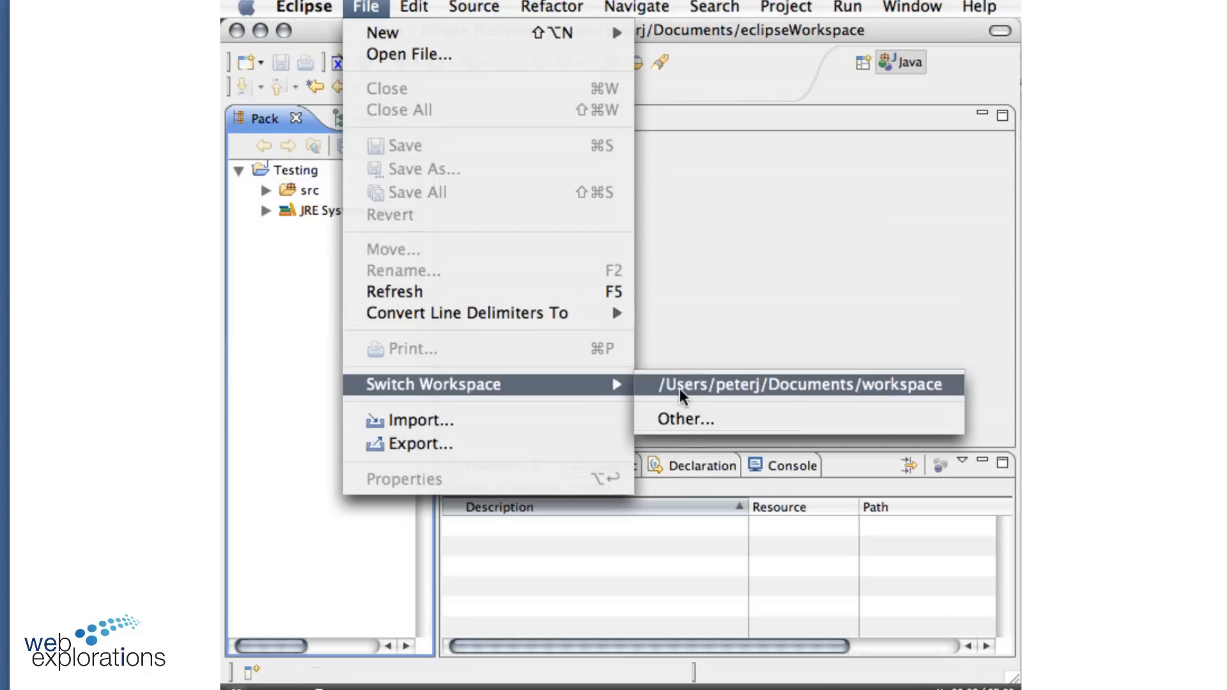
{"action": "mouse_move", "coordinate": [915, 389]}
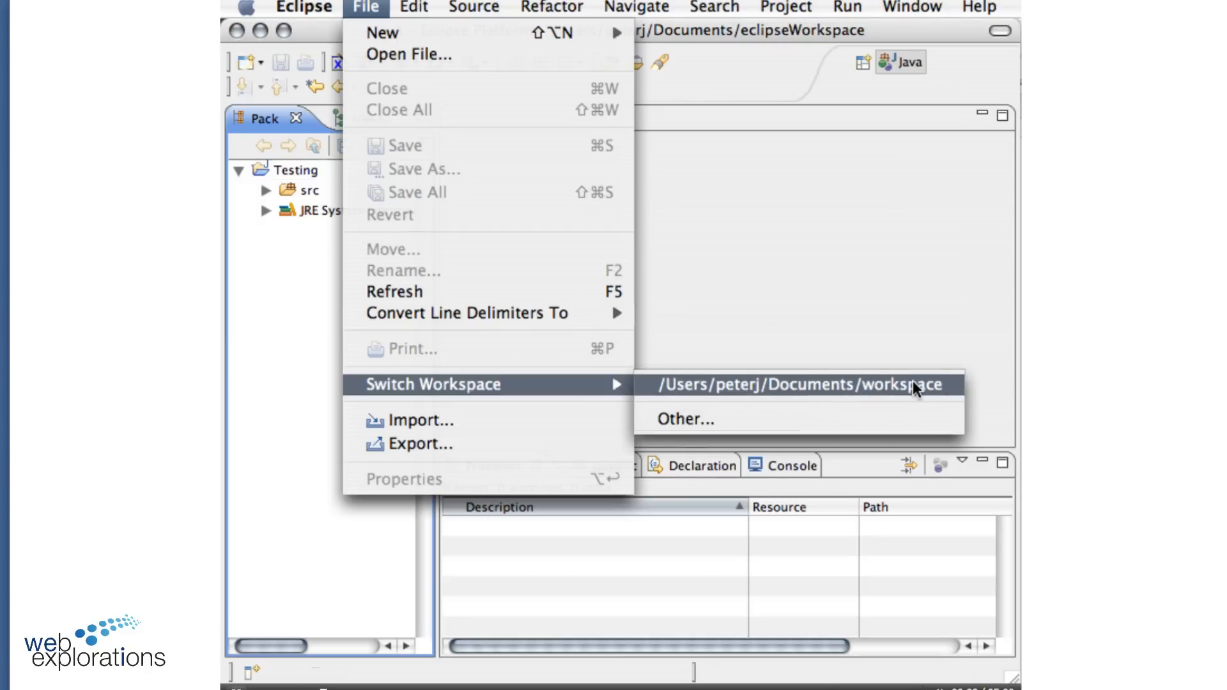
{"action": "mouse_move", "coordinate": [923, 396]}
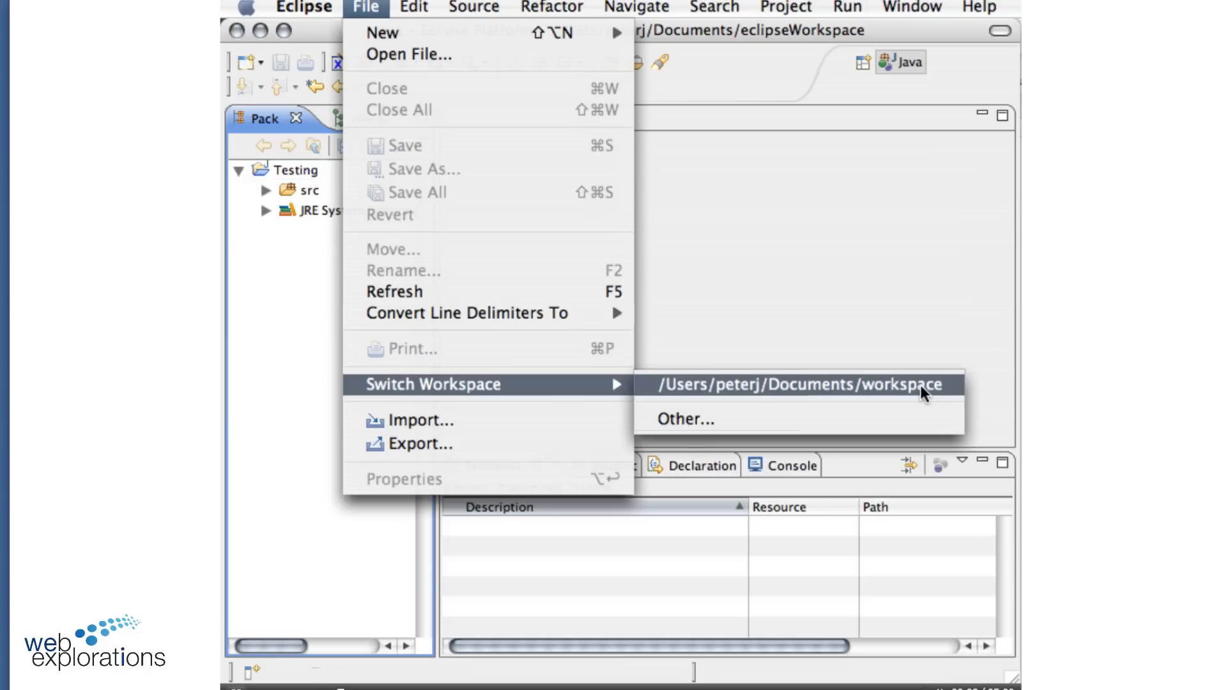
Close the Testing project from its context menu in the Package Explorer
{"action": "left_click", "coordinate": [796, 385]}
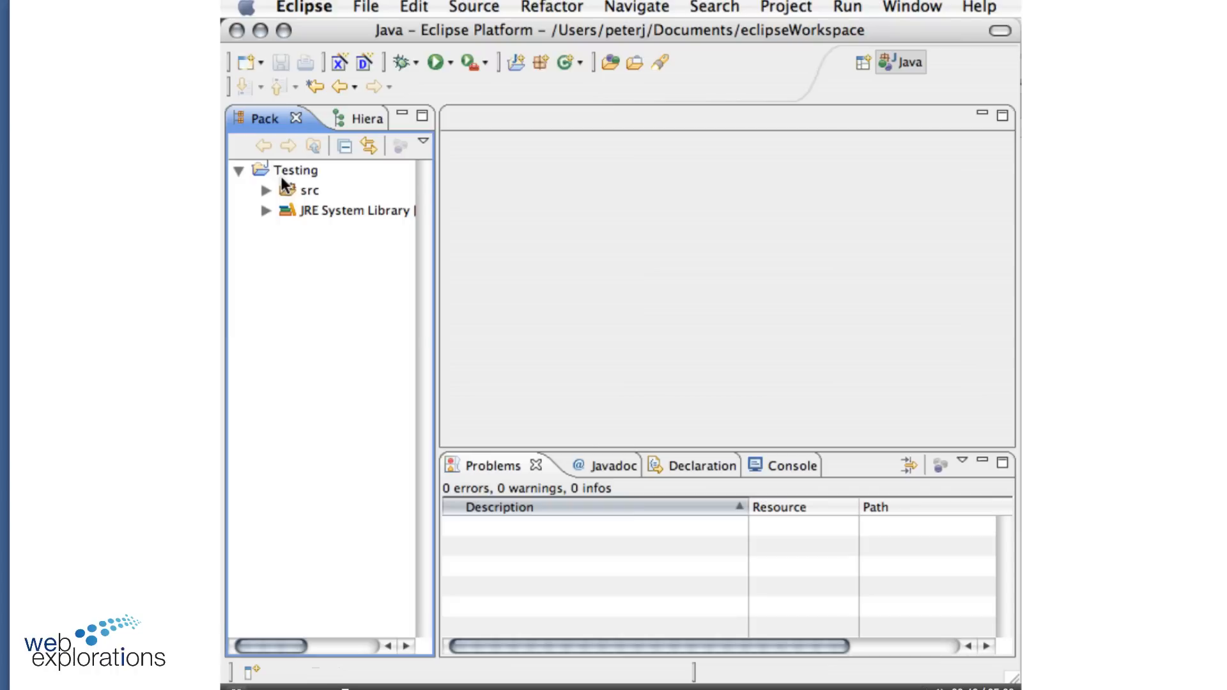
{"action": "left_click", "coordinate": [297, 171]}
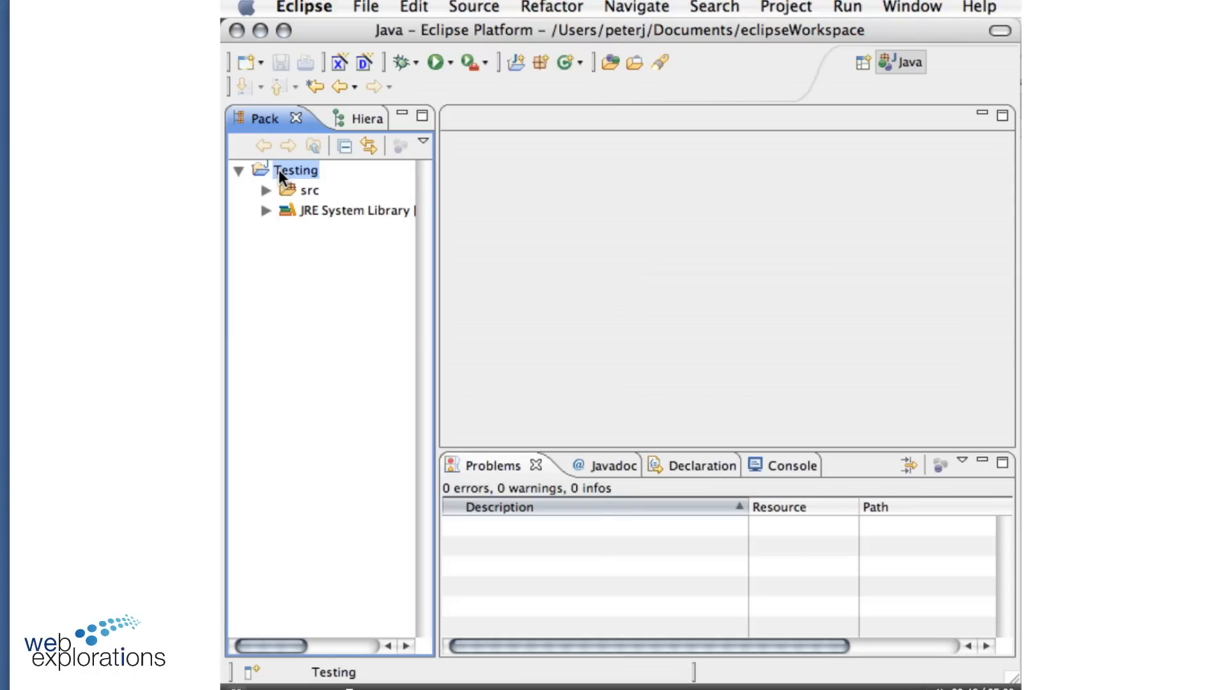
{"action": "right_click", "coordinate": [294, 170]}
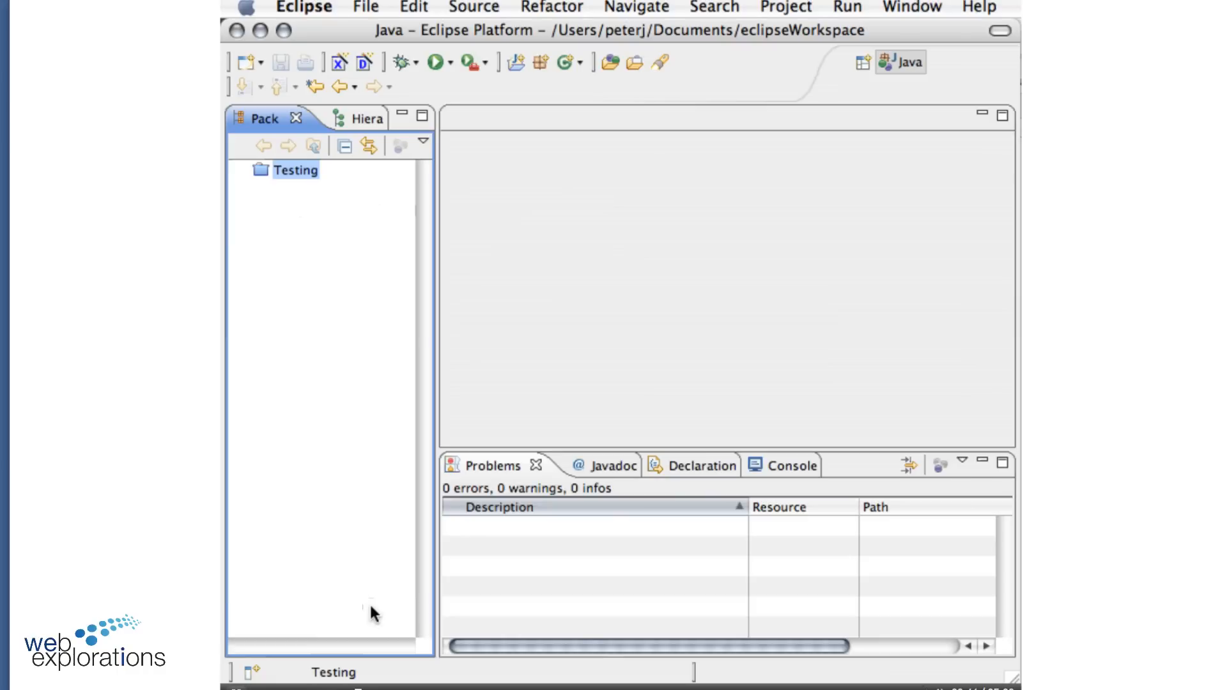
{"action": "mouse_move", "coordinate": [308, 202]}
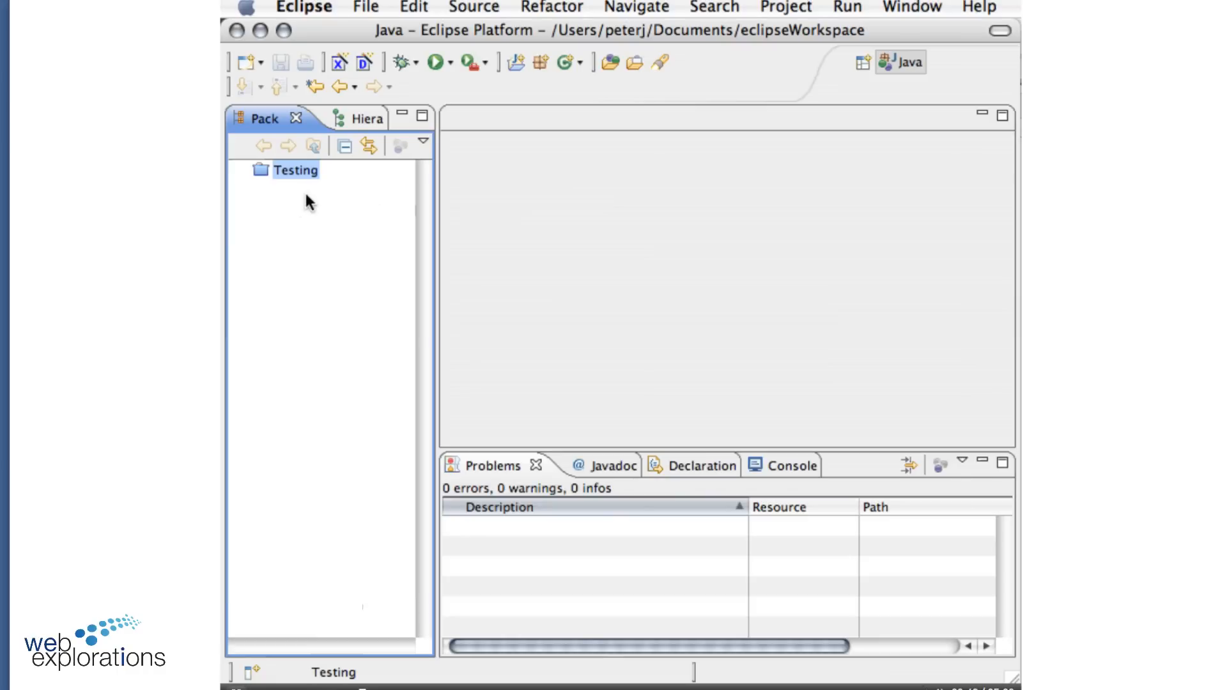
Start the New > Java Project wizard from the explorer context menu
{"action": "right_click", "coordinate": [295, 170]}
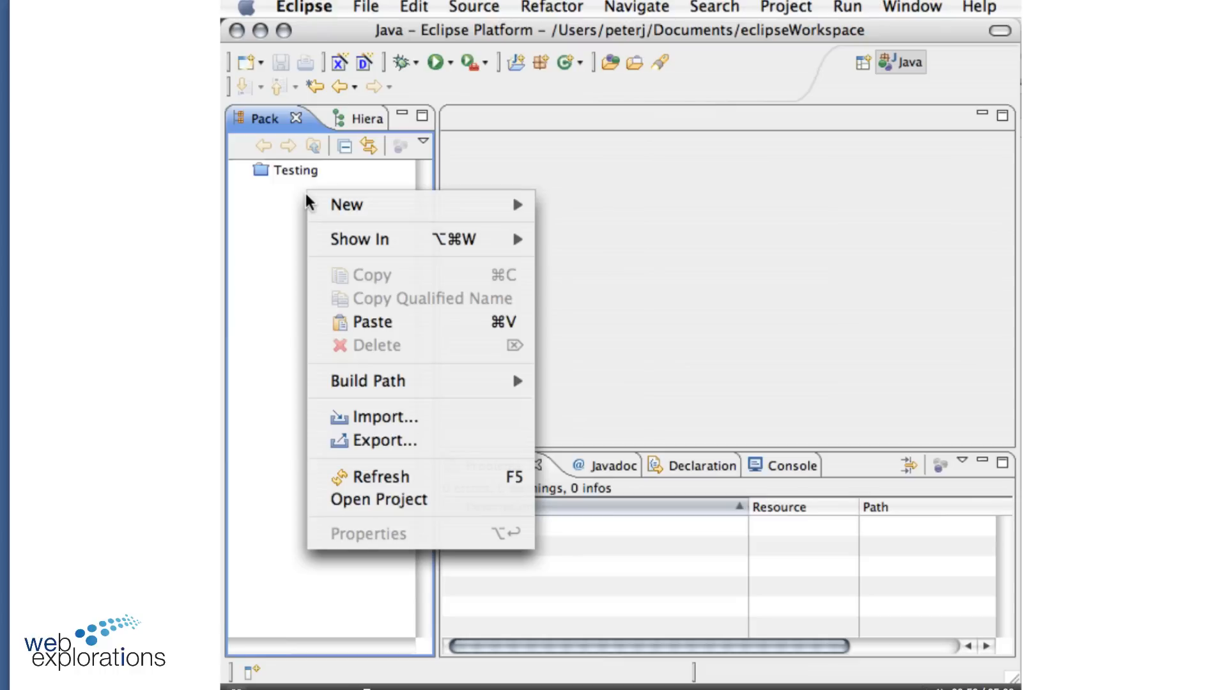
{"action": "mouse_move", "coordinate": [361, 205]}
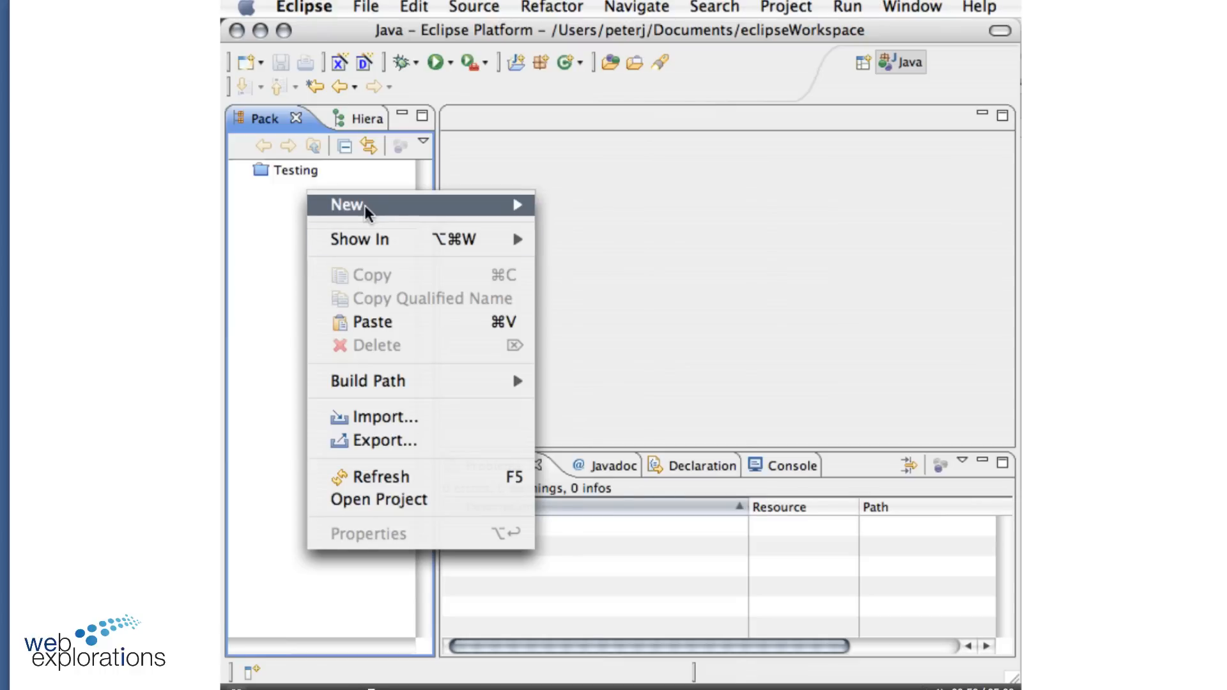
{"action": "mouse_move", "coordinate": [357, 205]}
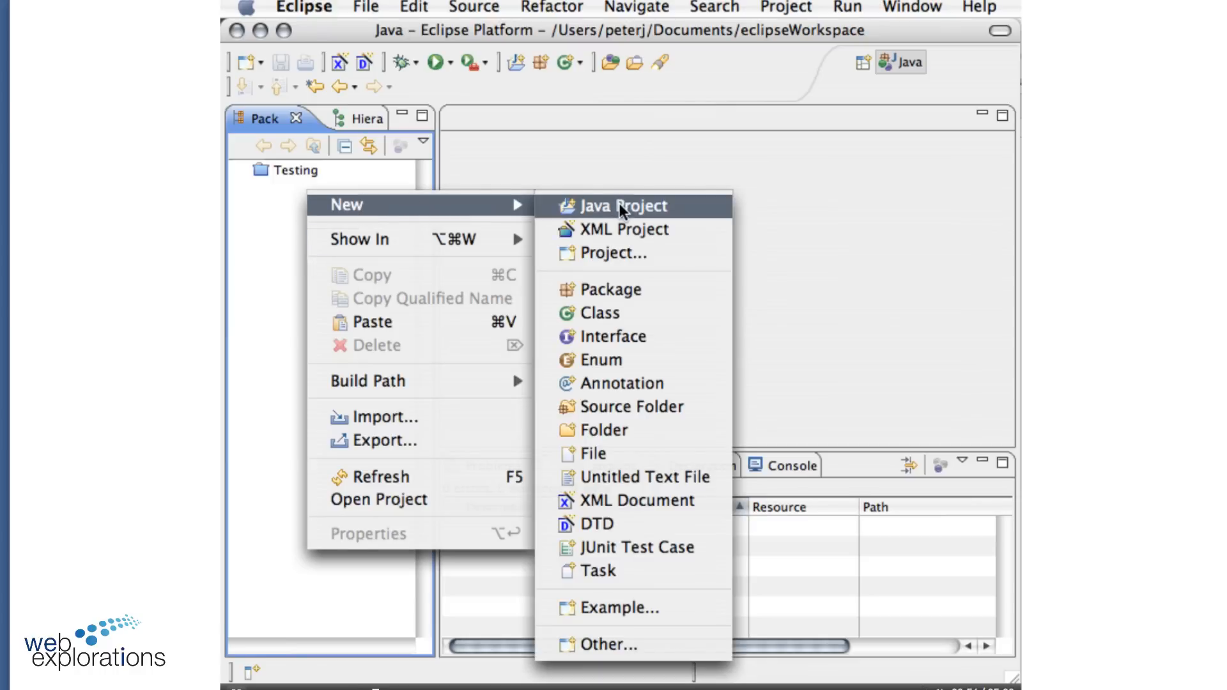
{"action": "left_click", "coordinate": [622, 204]}
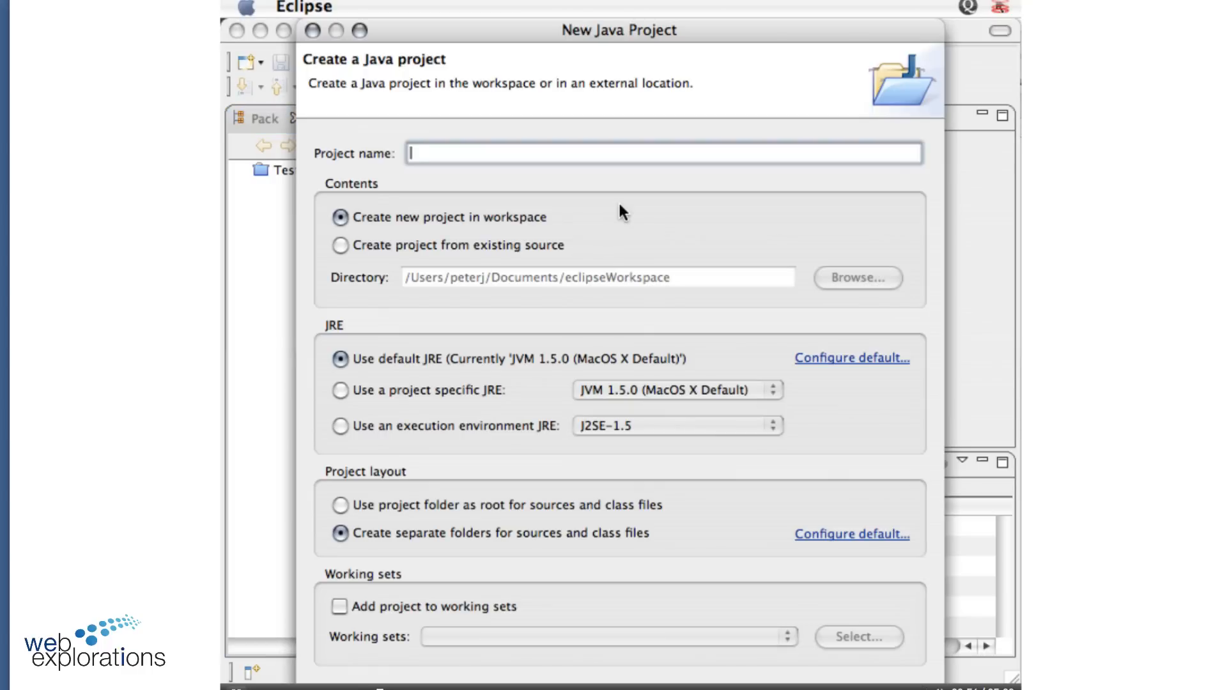
Name the new Java project prjKeyboardDemo, leaving JRE and layout at defaults
{"action": "type", "text": "prj"}
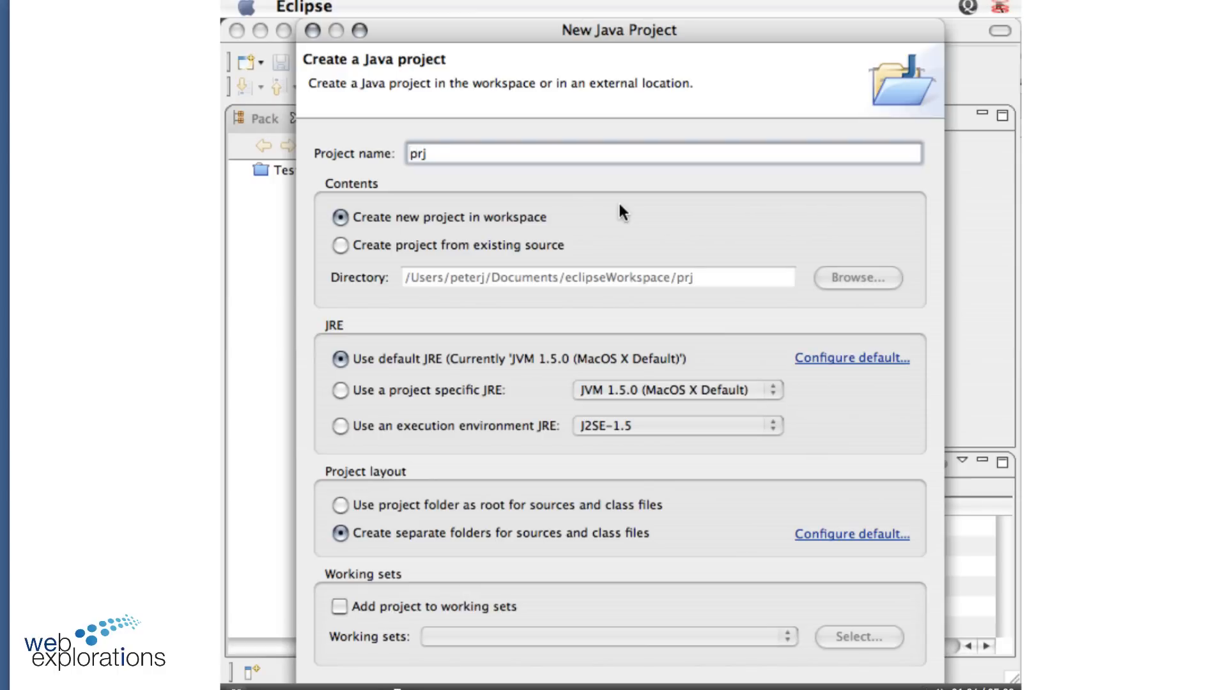
{"action": "type", "text": "KeyboardD"}
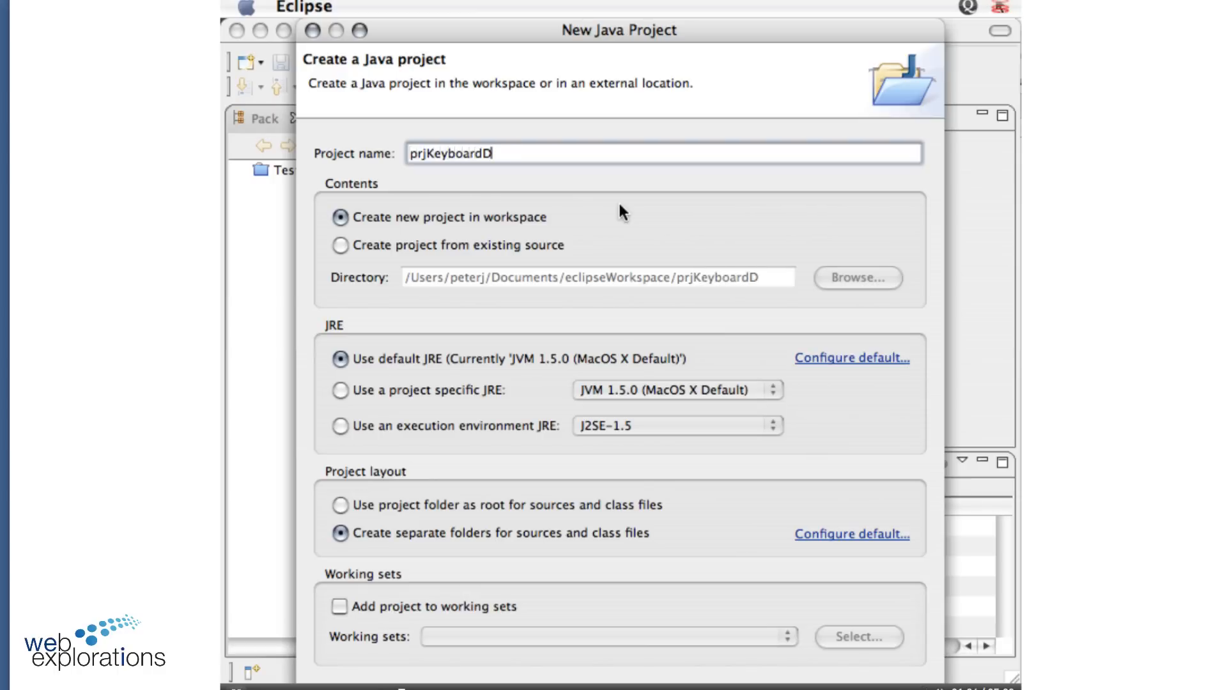
{"action": "type", "text": "emo"}
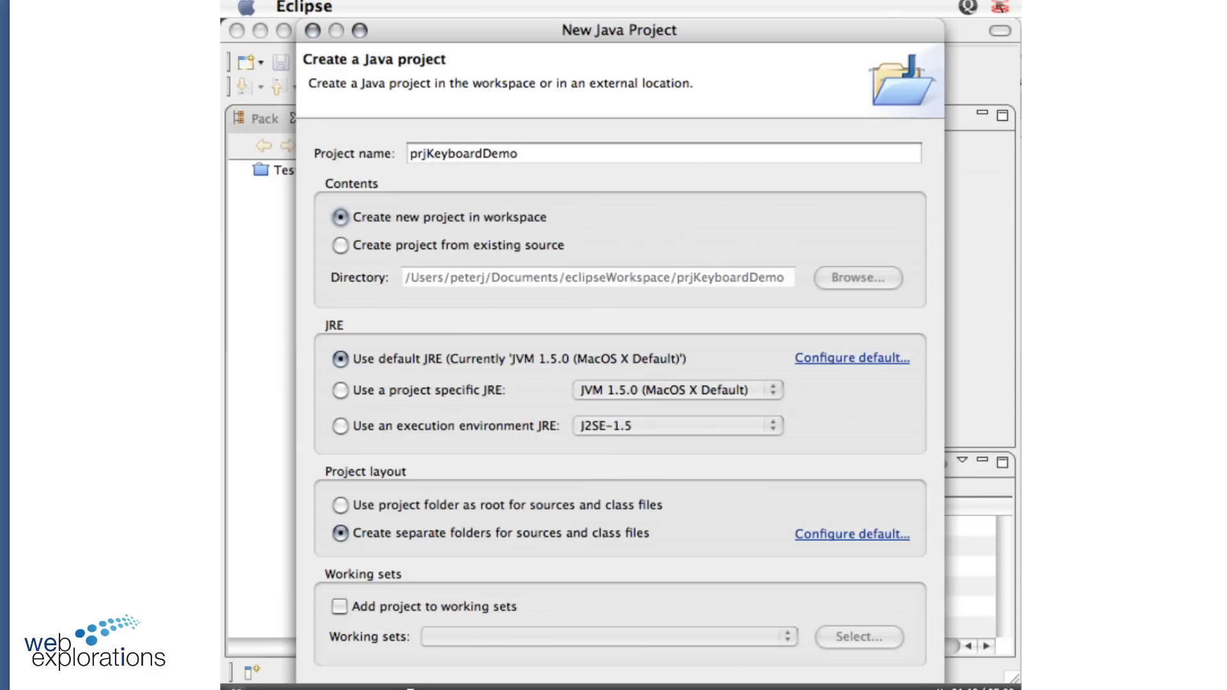
{"action": "mouse_move", "coordinate": [775, 33]}
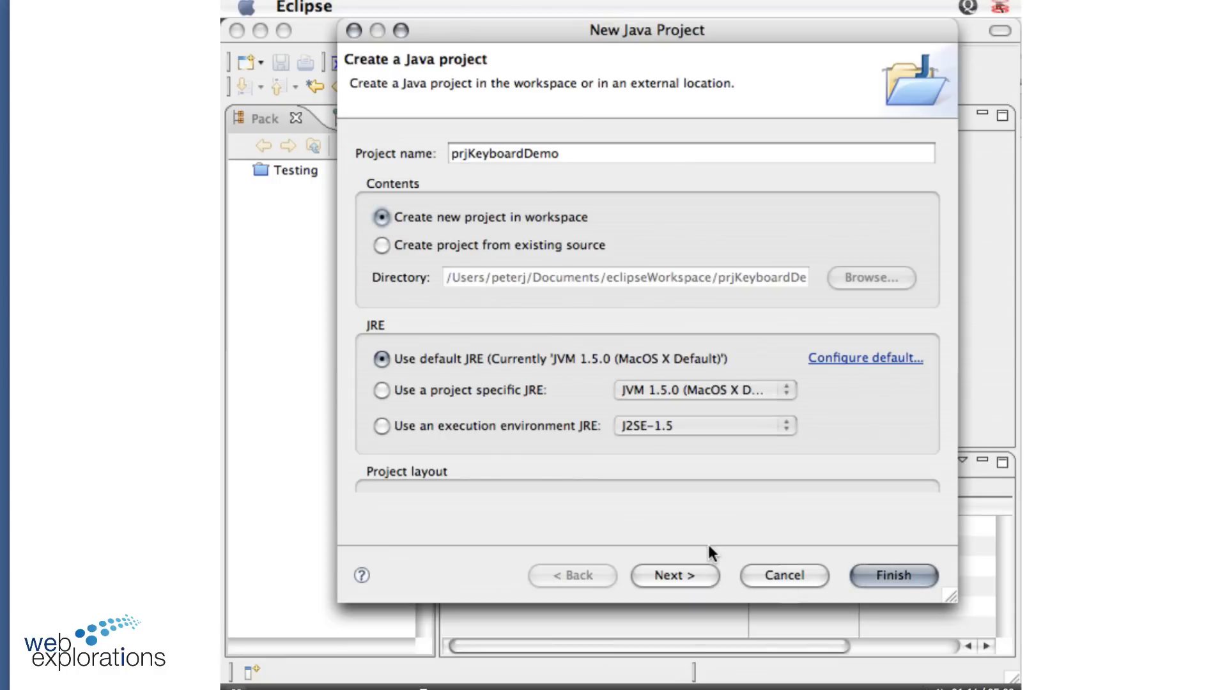
{"action": "mouse_move", "coordinate": [603, 500]}
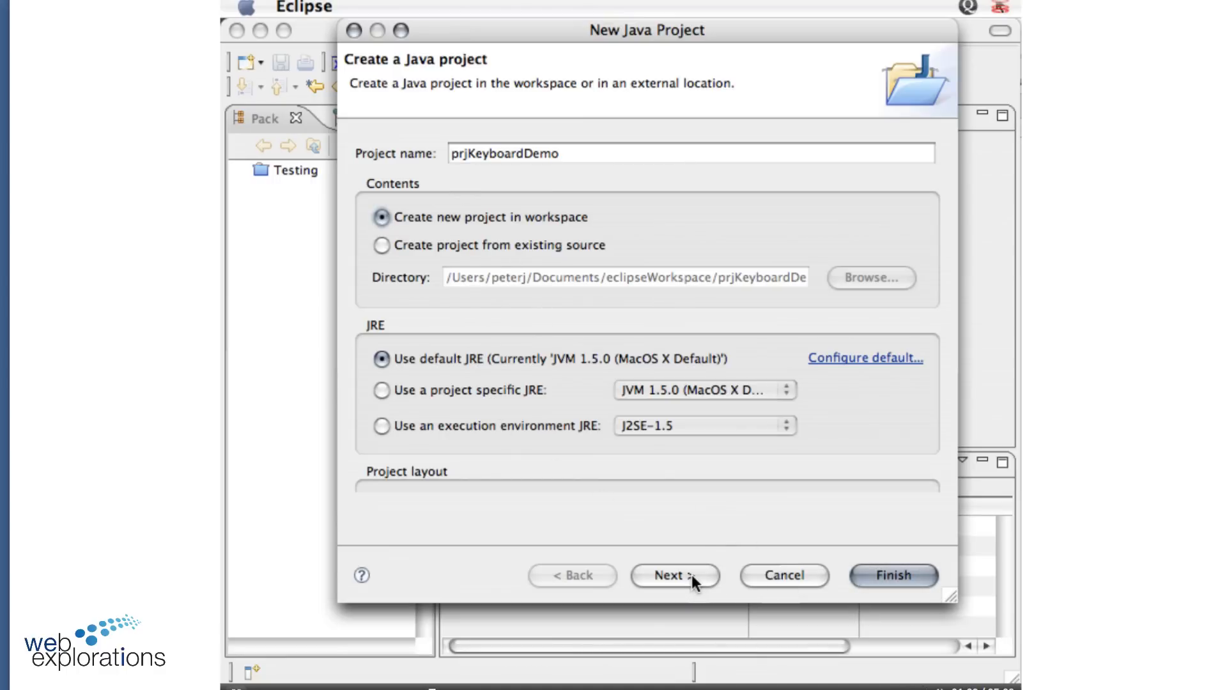
Accept the default Java build settings and finish creating prjKeyboardDemo
{"action": "left_click", "coordinate": [675, 576]}
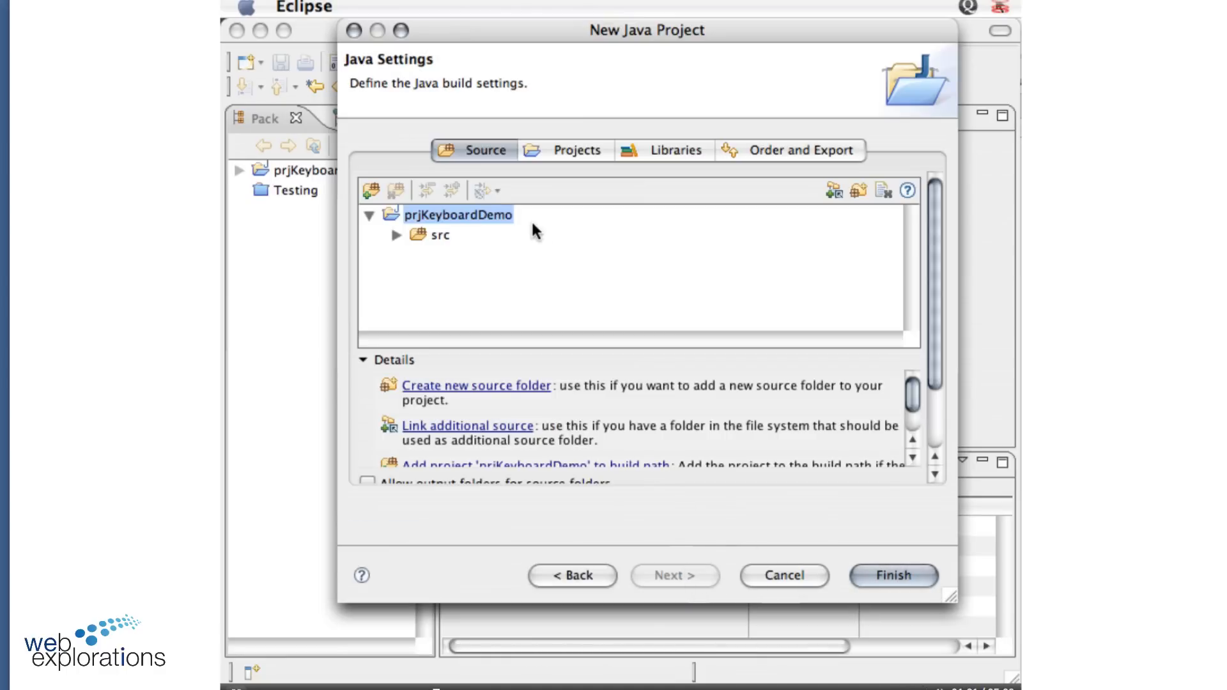
{"action": "mouse_move", "coordinate": [763, 514]}
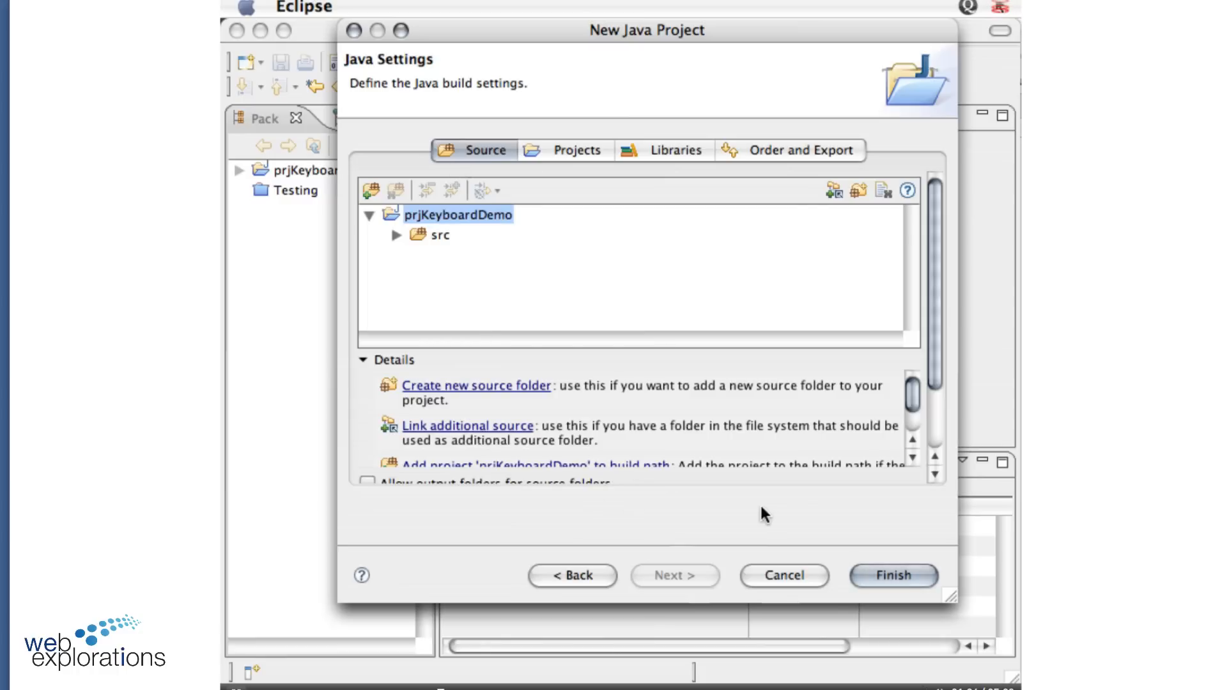
{"action": "scroll", "scroll_direction": "down", "scroll_amount": 3}
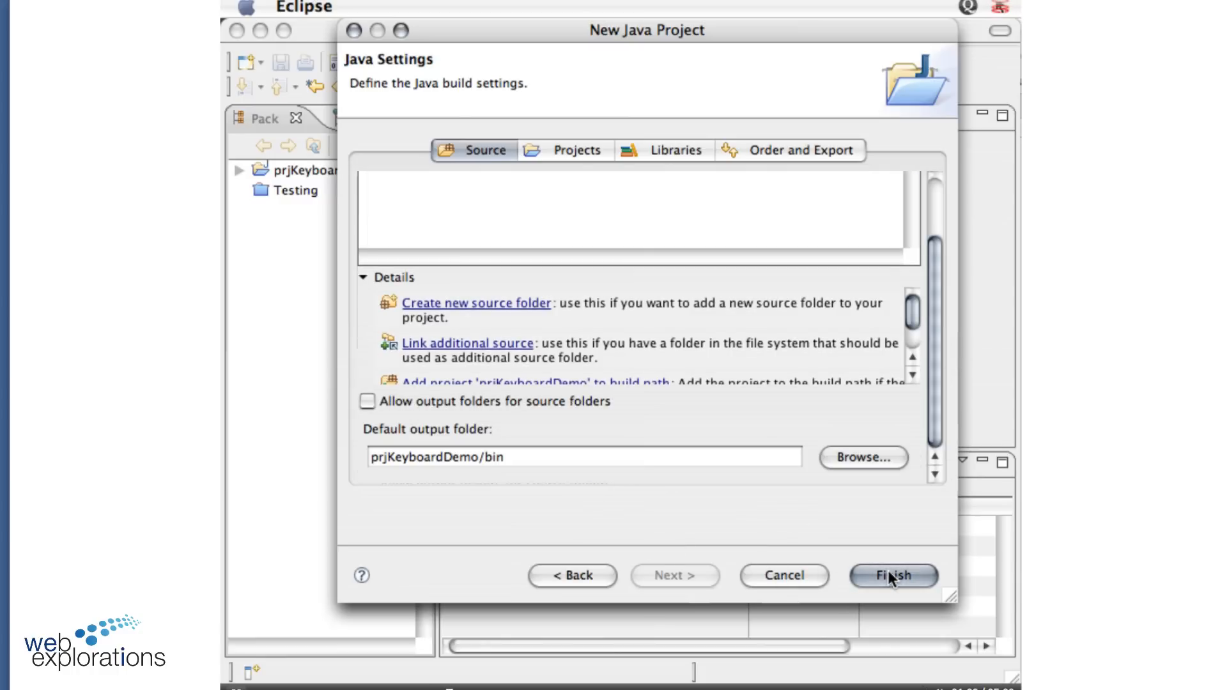
{"action": "left_click", "coordinate": [893, 577]}
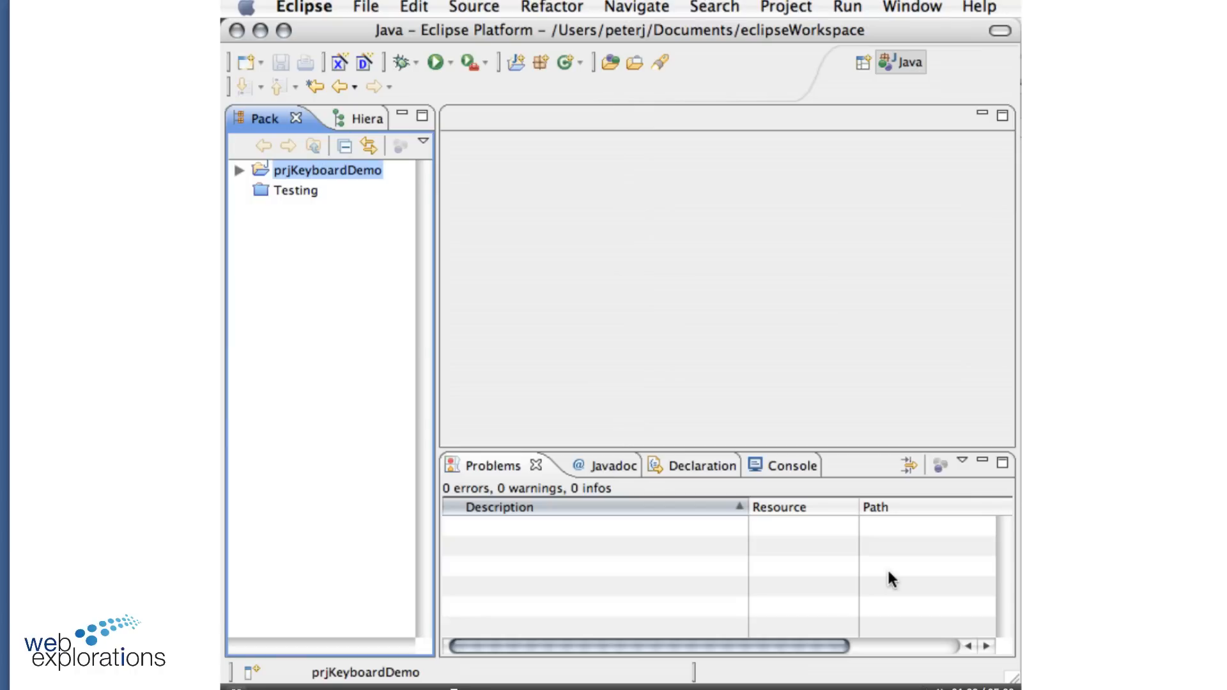
{"action": "mouse_move", "coordinate": [243, 173]}
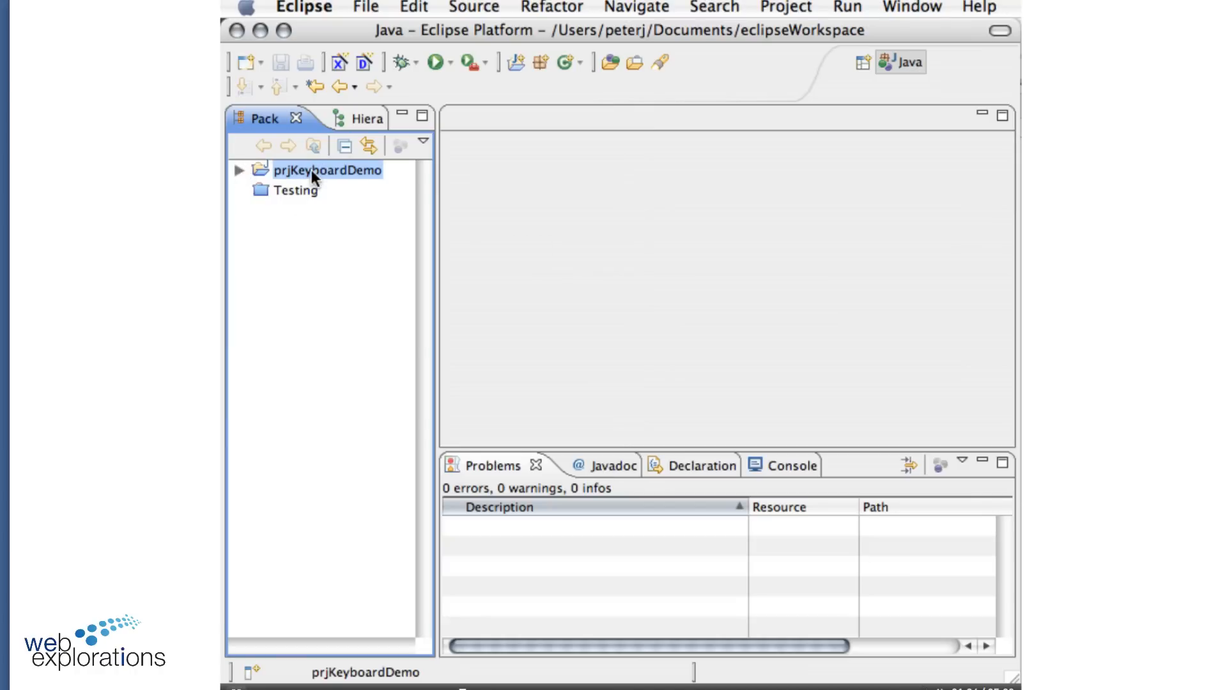
Start a New > Class wizard for the prjKeyboardDemo project
{"action": "right_click", "coordinate": [323, 170]}
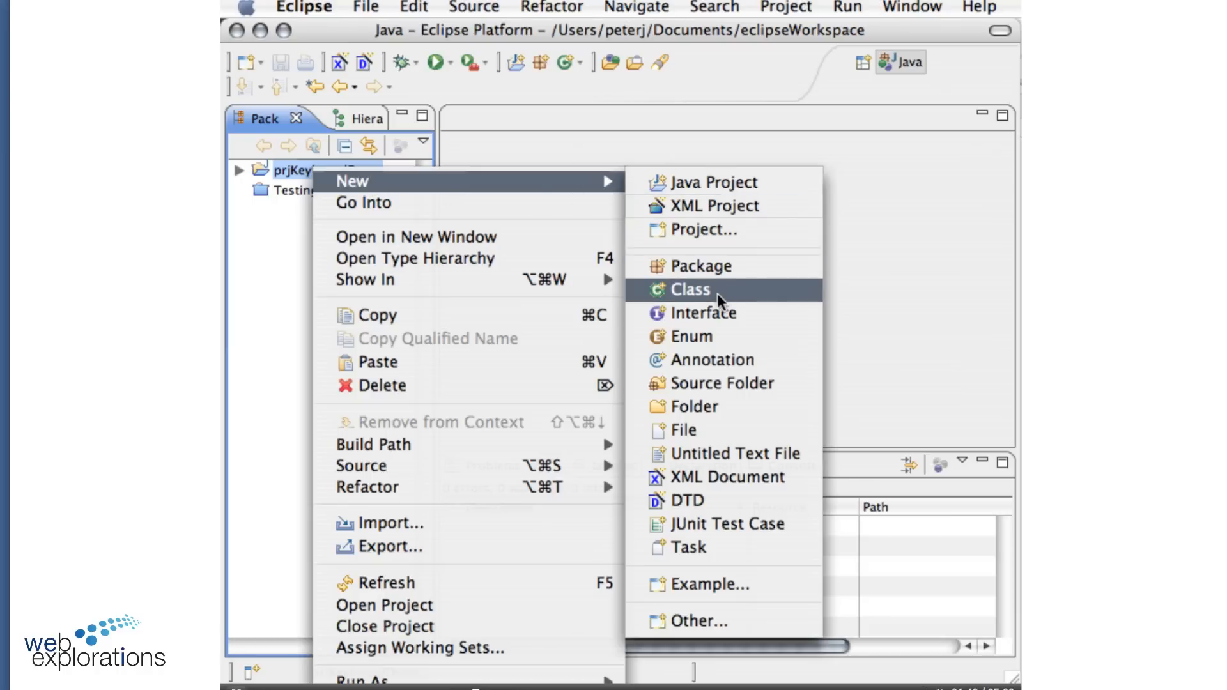
{"action": "left_click", "coordinate": [690, 289]}
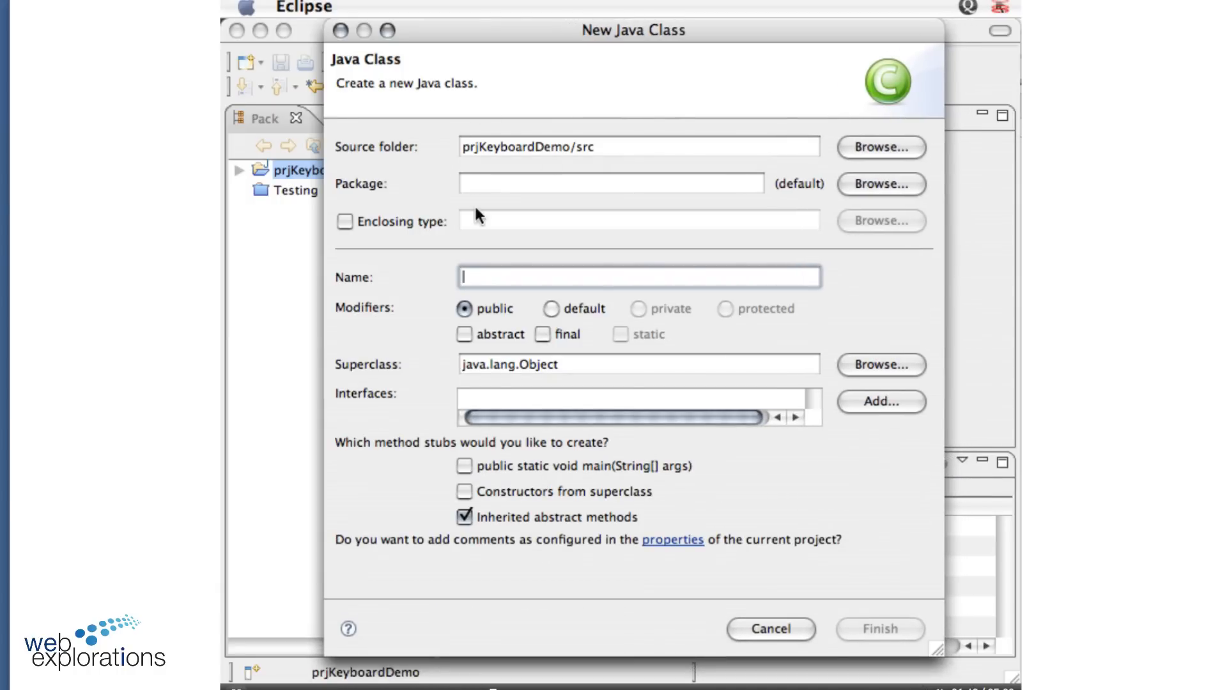
{"action": "mouse_move", "coordinate": [490, 284]}
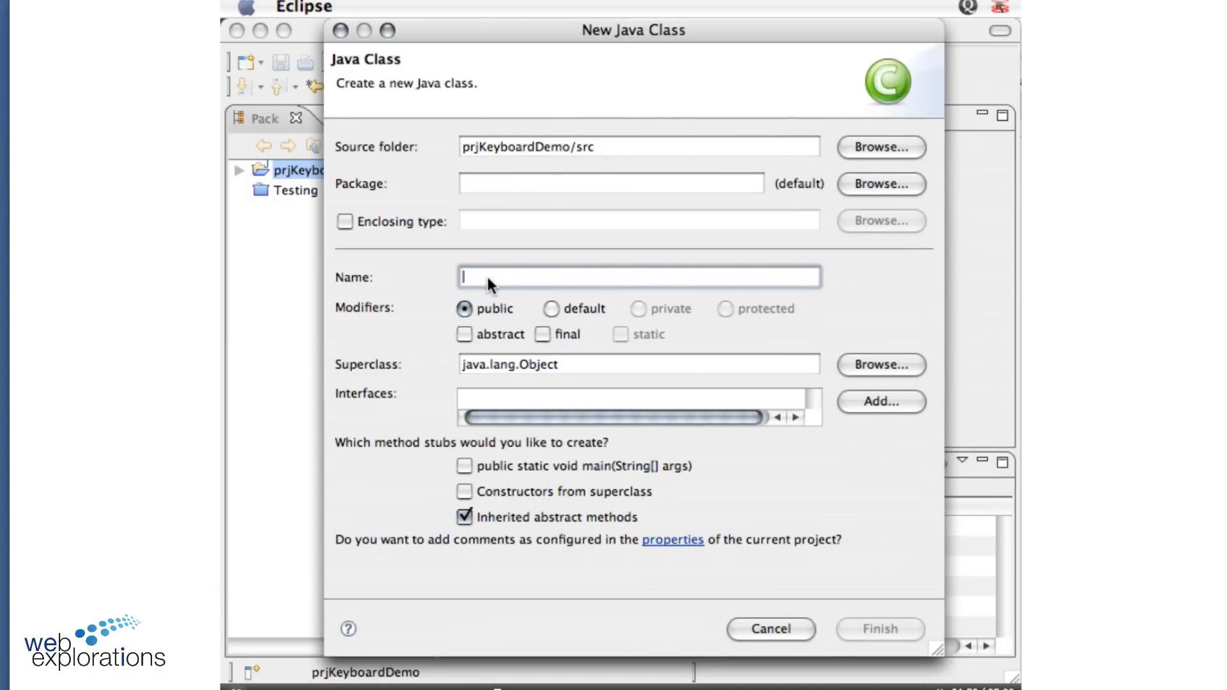
Create the public class KeyboardDemo in src without a main method stub
{"action": "type", "text": "Keyboard"}
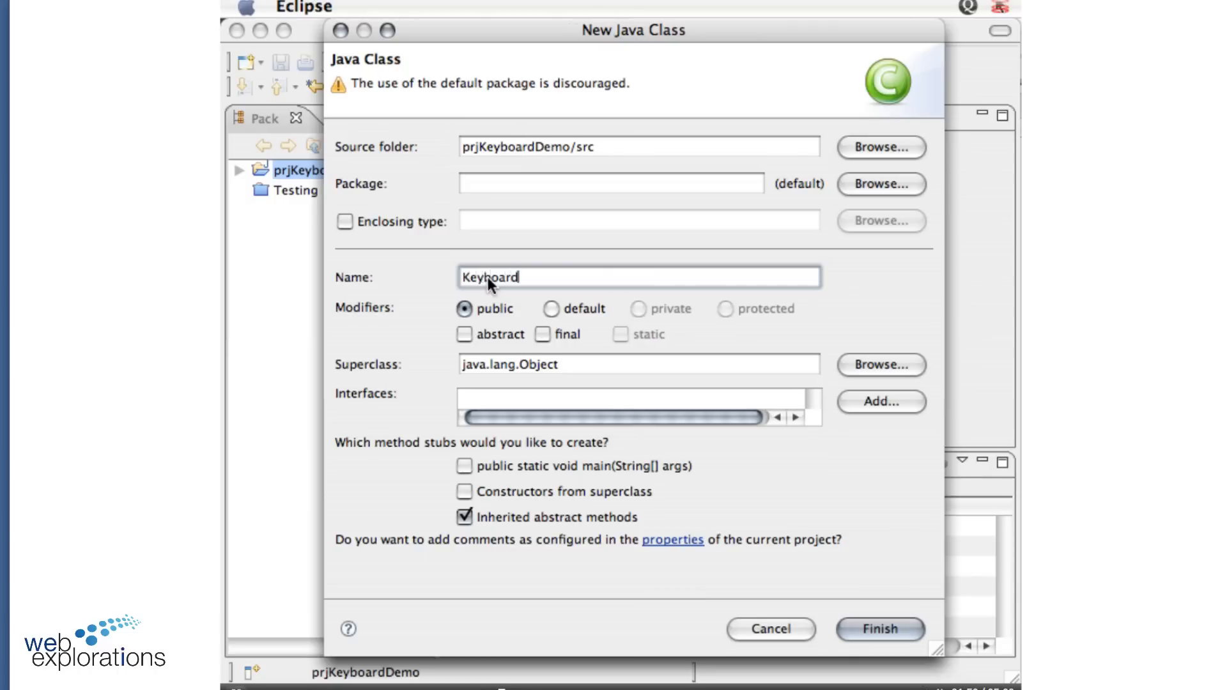
{"action": "type", "text": "Demo"}
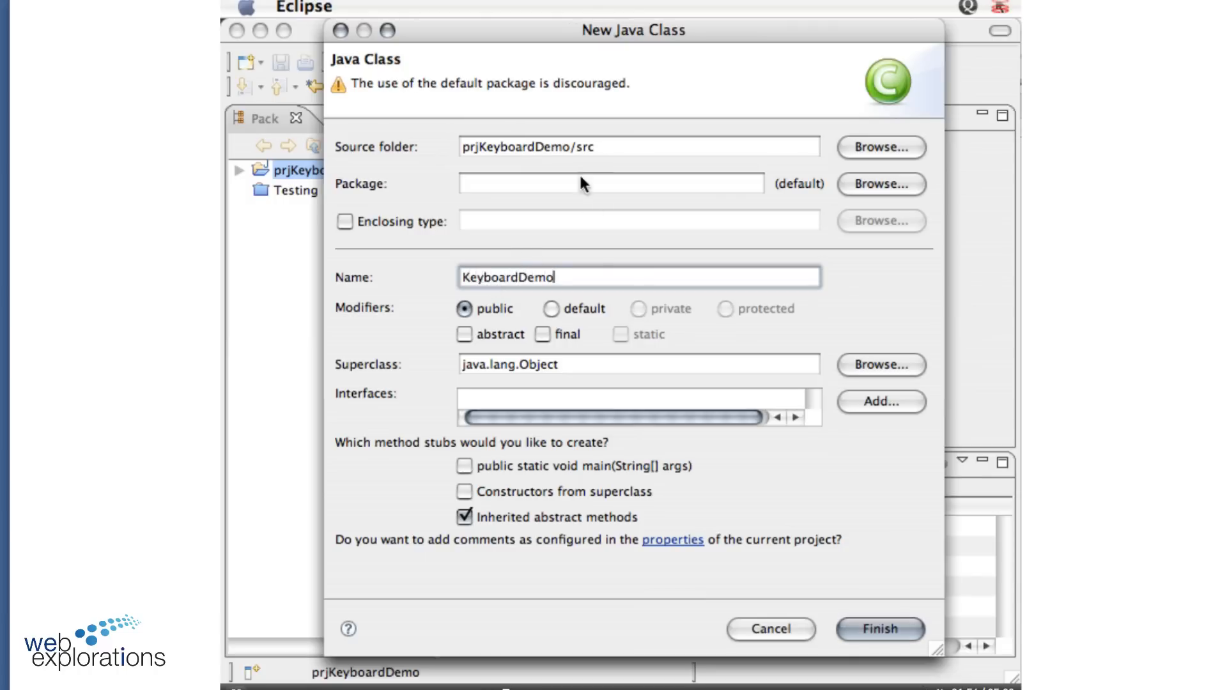
{"action": "mouse_move", "coordinate": [351, 93]}
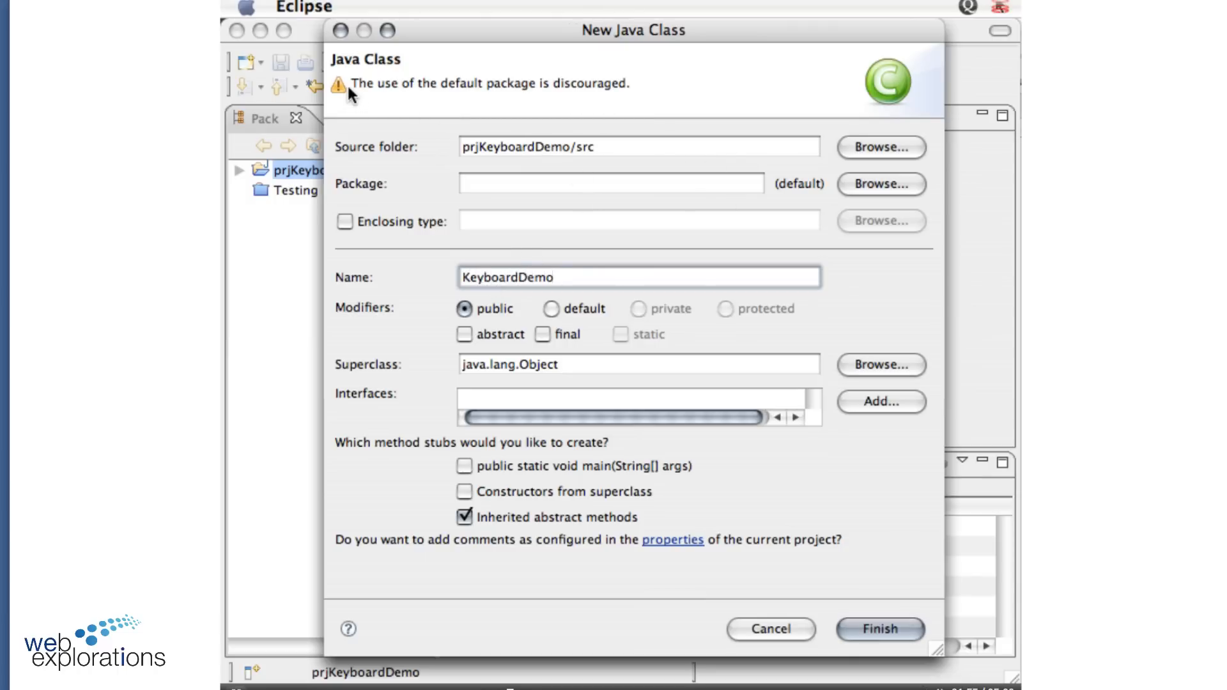
{"action": "mouse_move", "coordinate": [528, 99]}
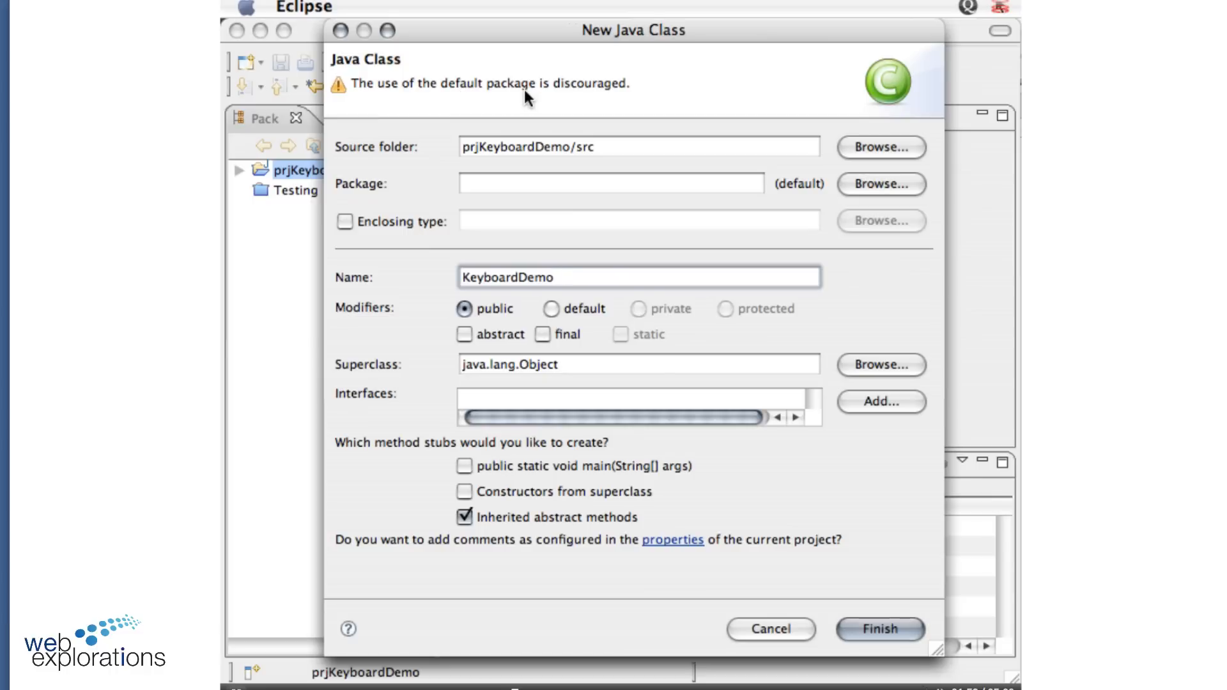
{"action": "mouse_move", "coordinate": [415, 190]}
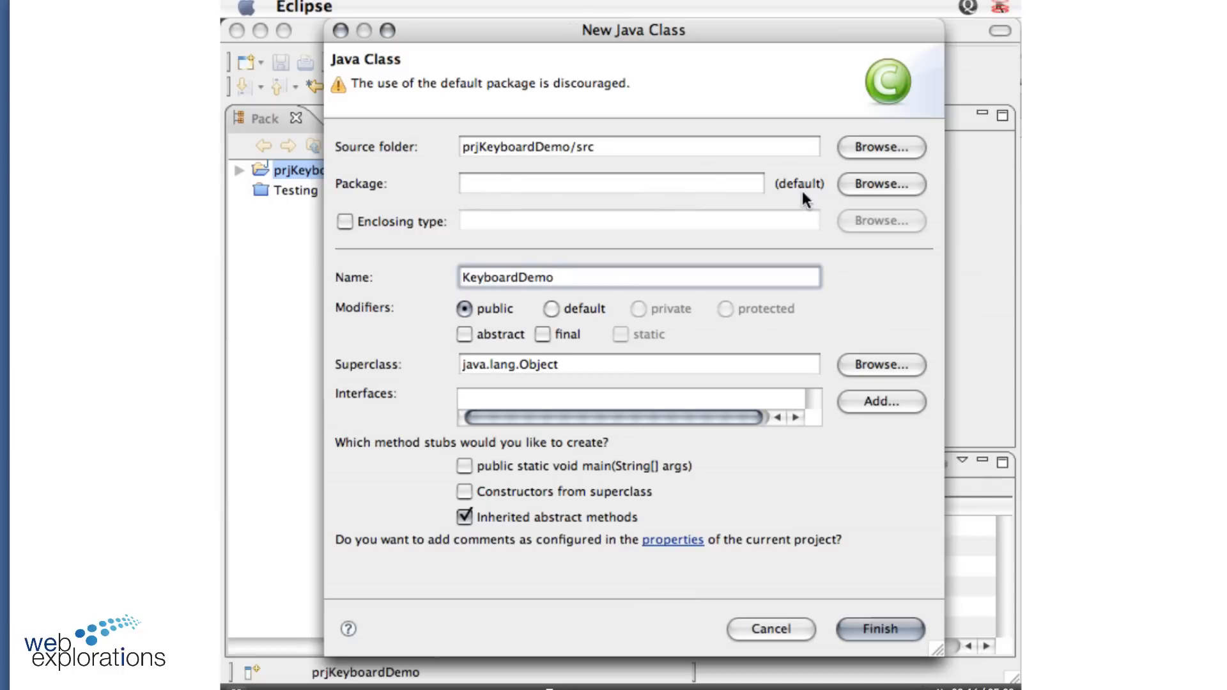
{"action": "mouse_move", "coordinate": [800, 189]}
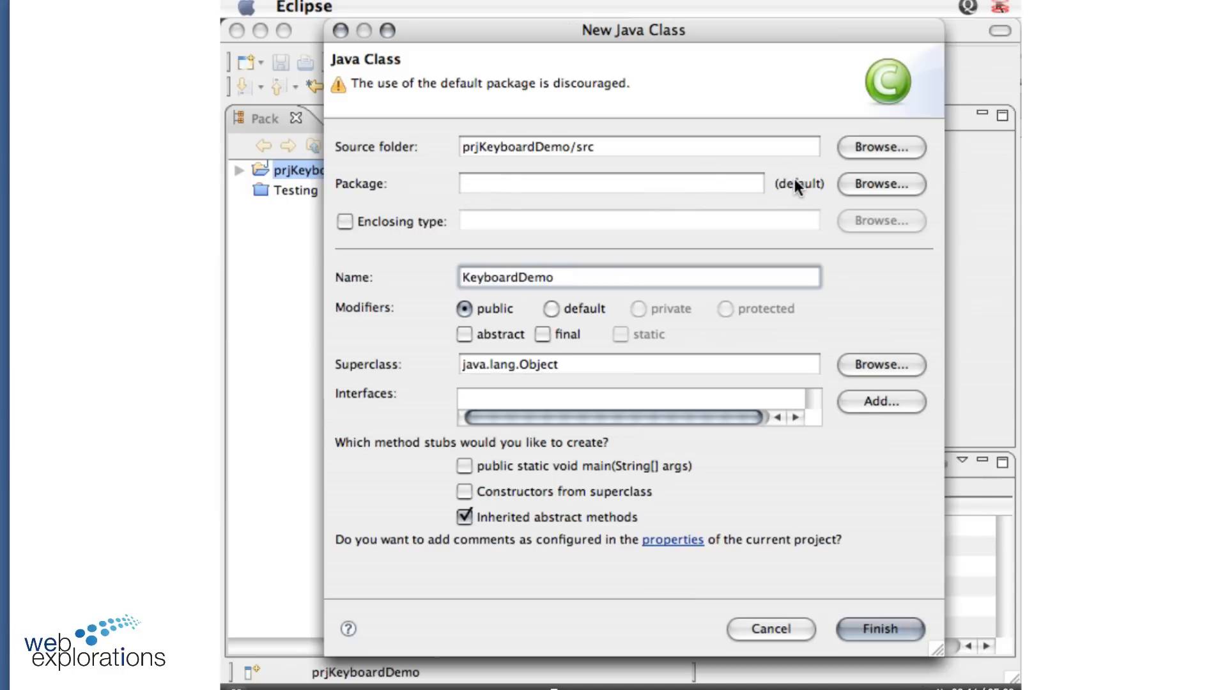
{"action": "left_click", "coordinate": [638, 277]}
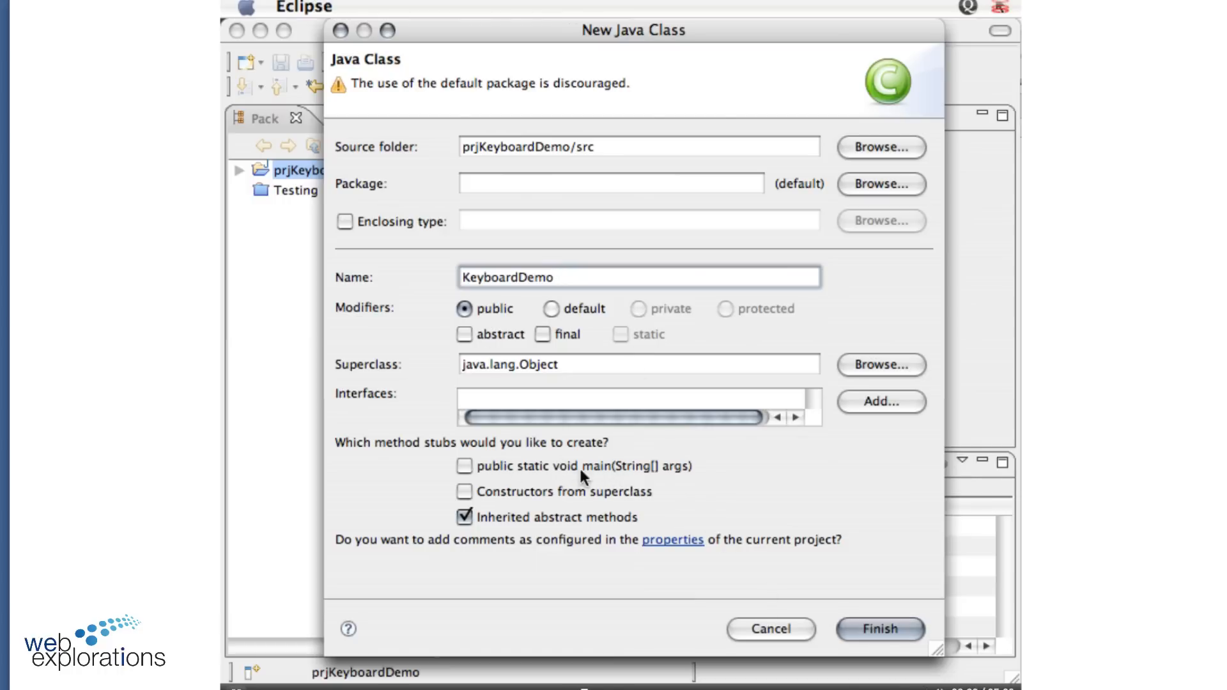
{"action": "left_click", "coordinate": [464, 466]}
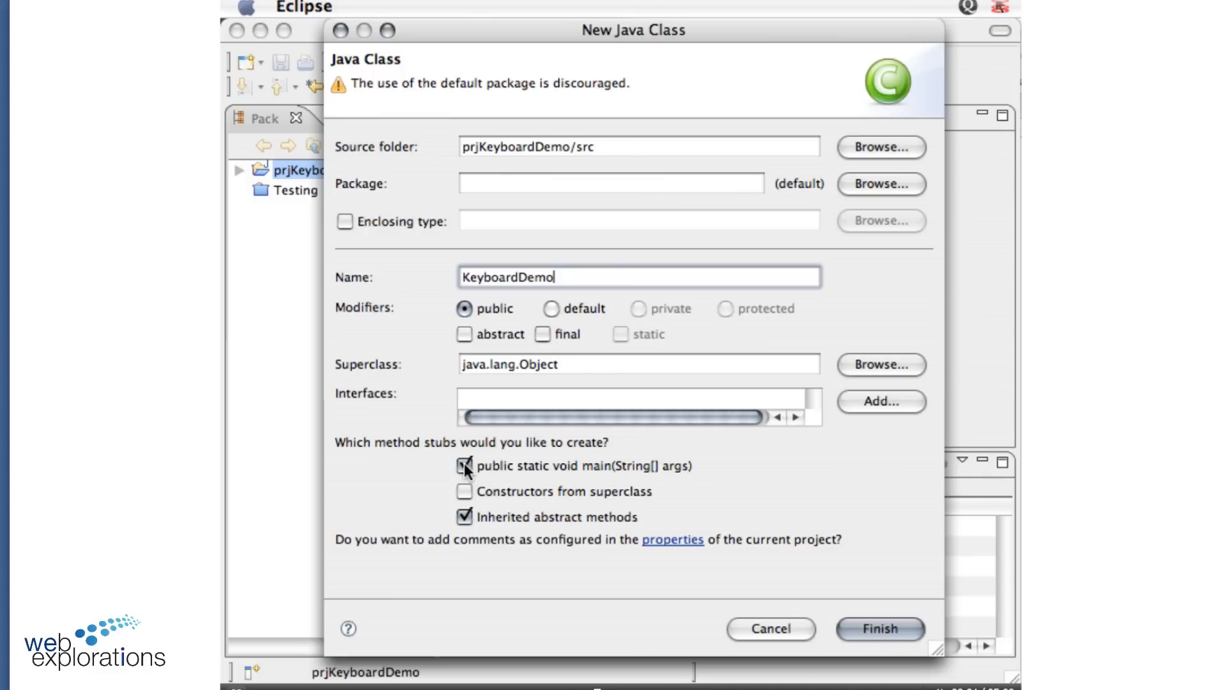
{"action": "left_click", "coordinate": [464, 465]}
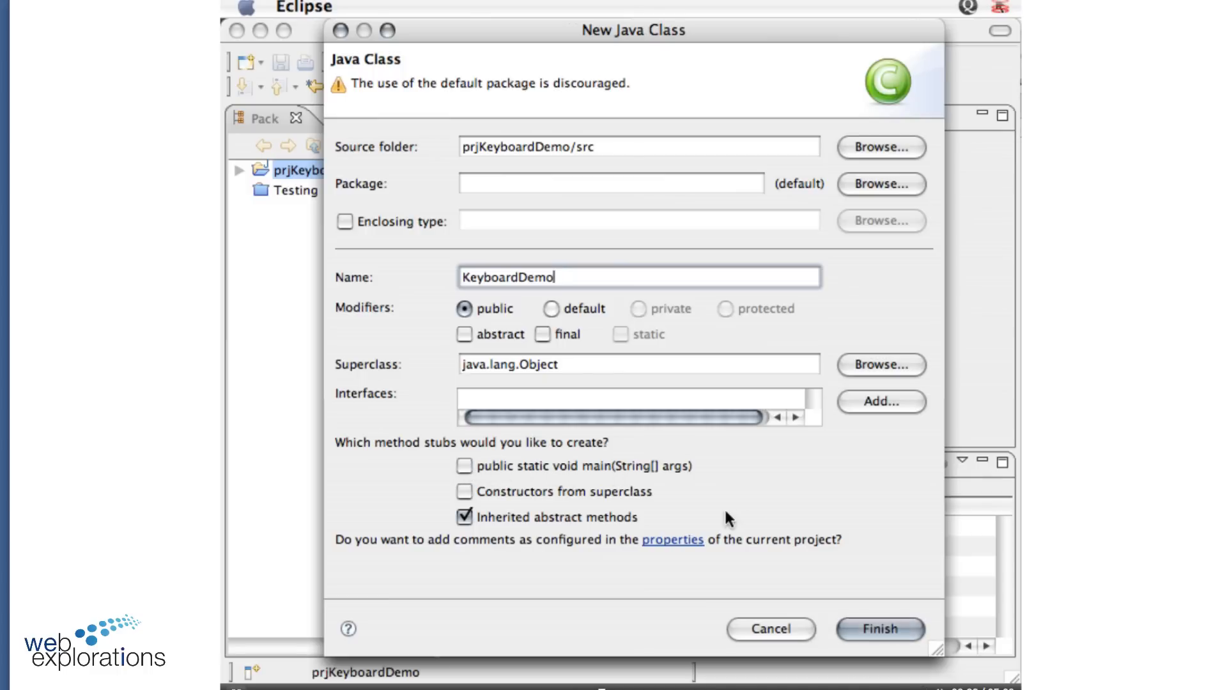
{"action": "left_click", "coordinate": [879, 629]}
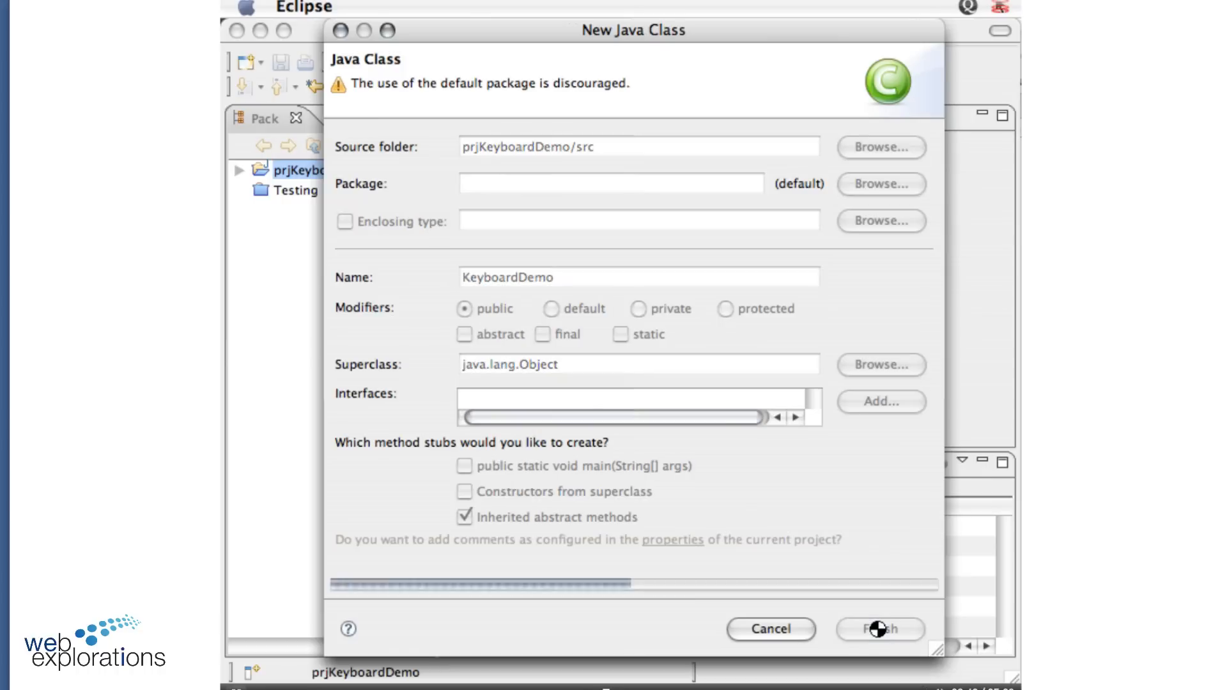
{"action": "left_click", "coordinate": [878, 629]}
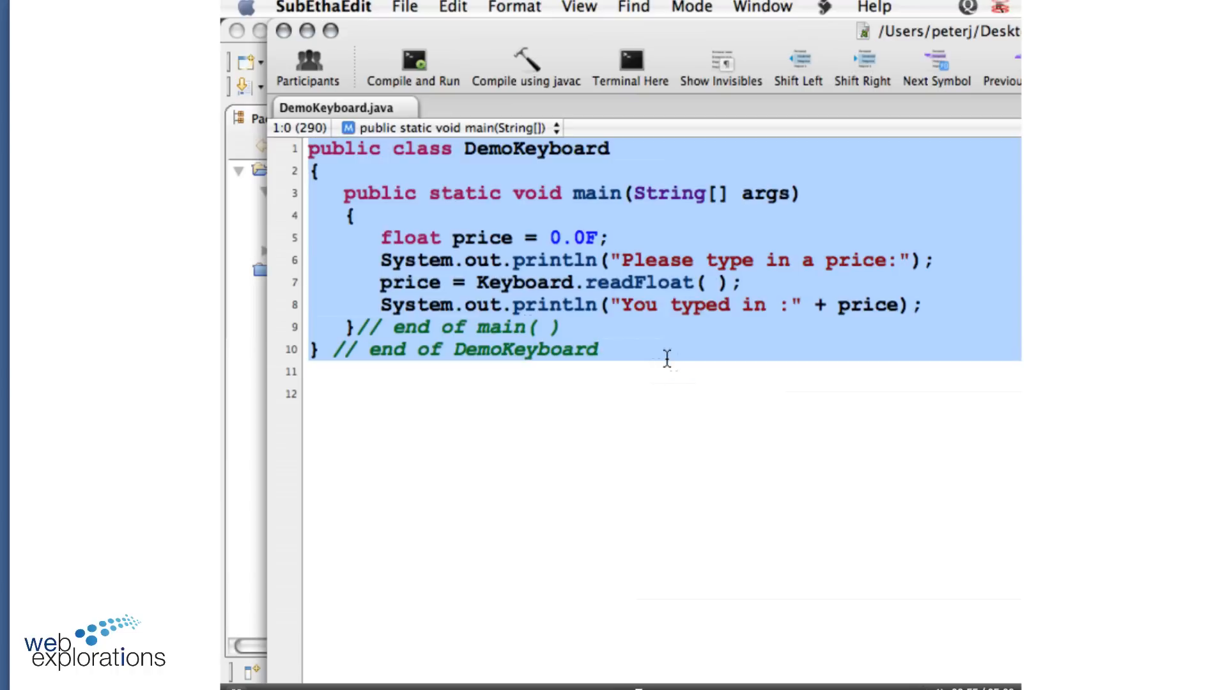
{"action": "mouse_move", "coordinate": [434, 156]}
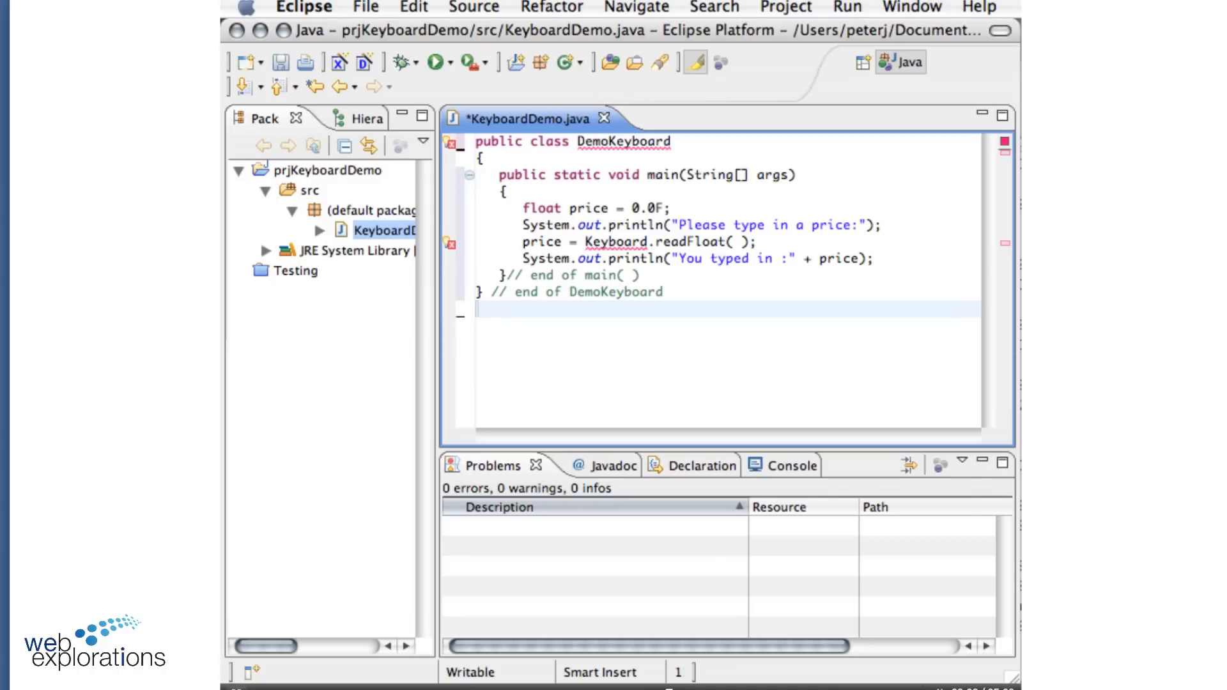
Rename the pasted class to KeyboardDemo and check the remaining Keyboard reference error
{"action": "type", "text": "K"}
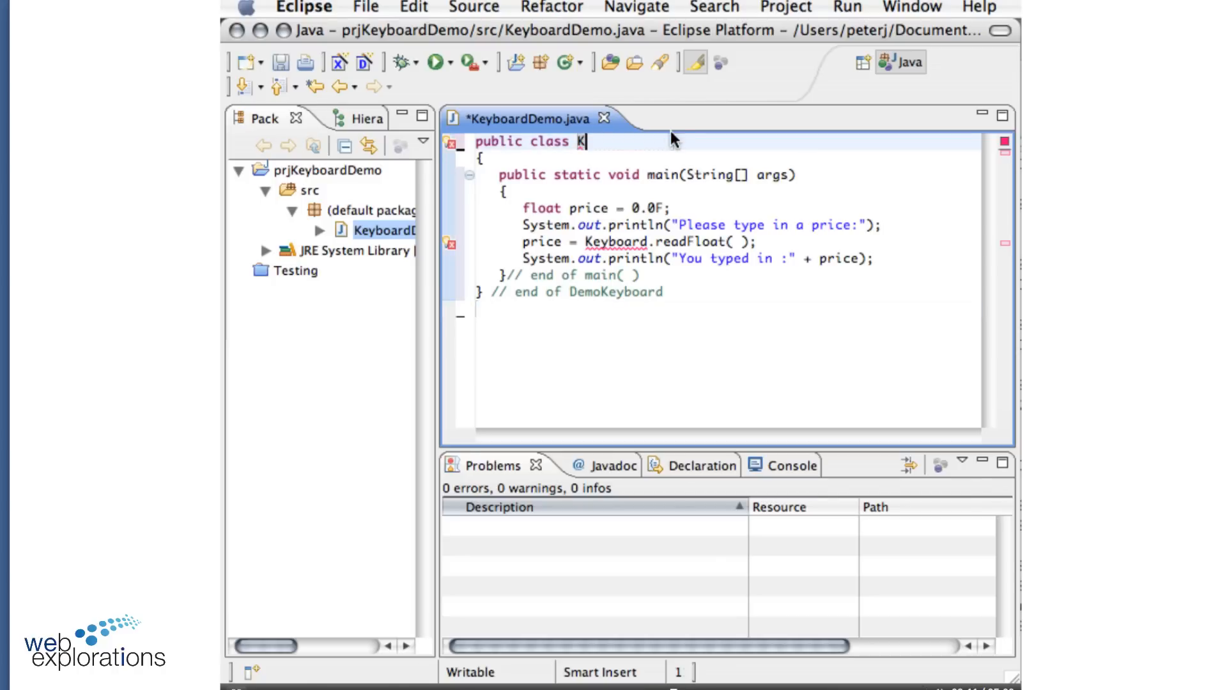
{"action": "type", "text": "eyboardD"}
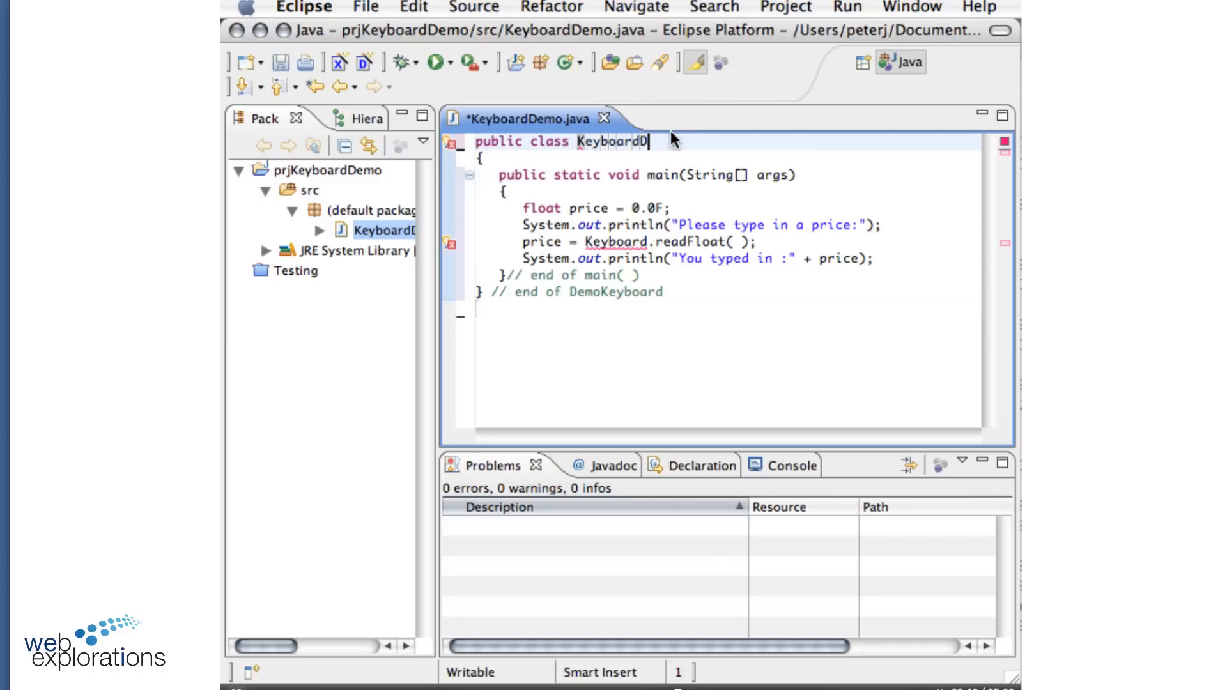
{"action": "type", "text": "emo"}
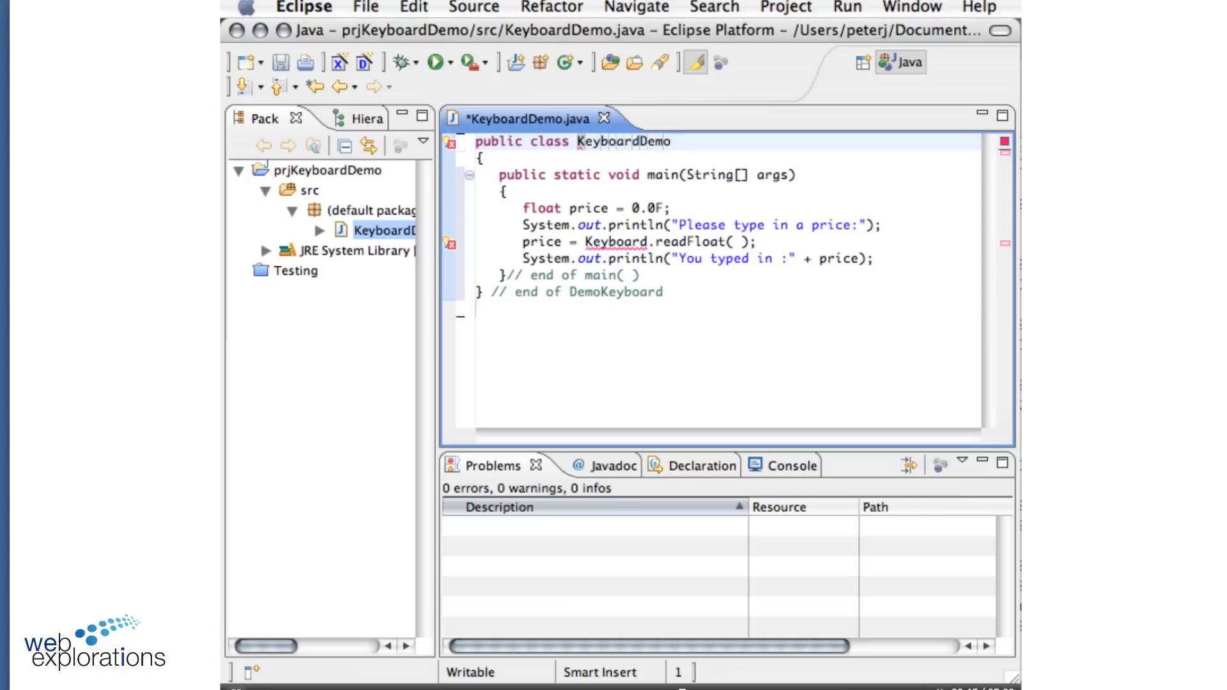
{"action": "left_click", "coordinate": [661, 209]}
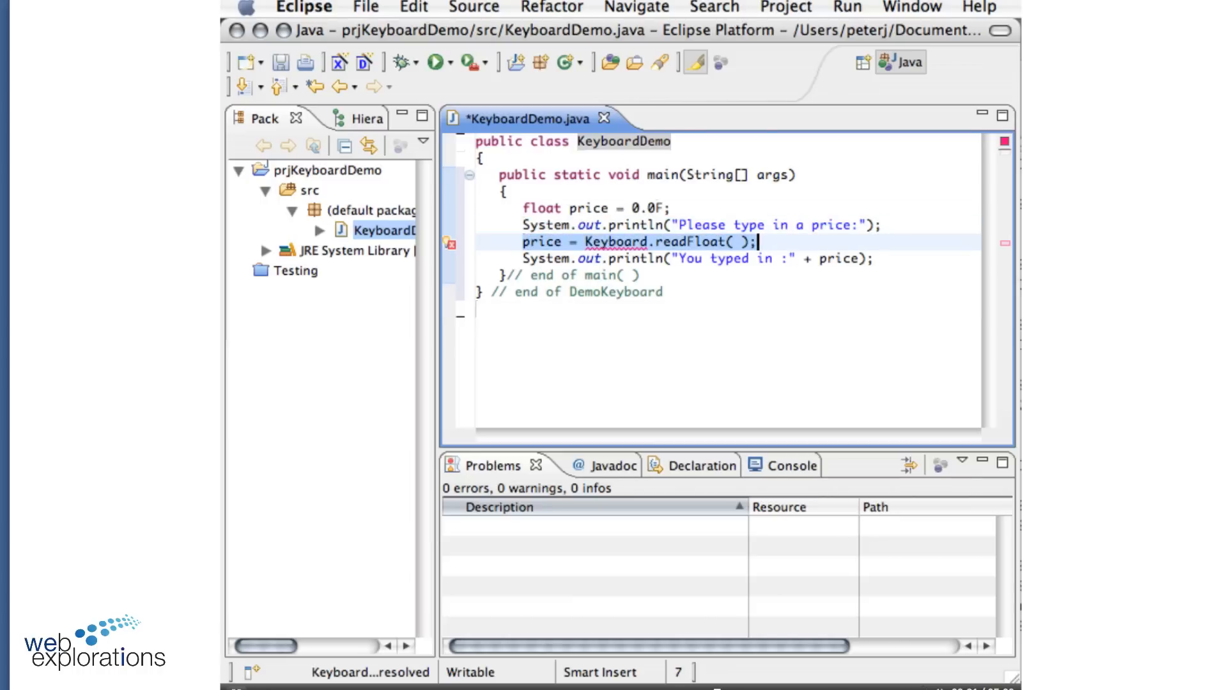
{"action": "mouse_move", "coordinate": [356, 239]}
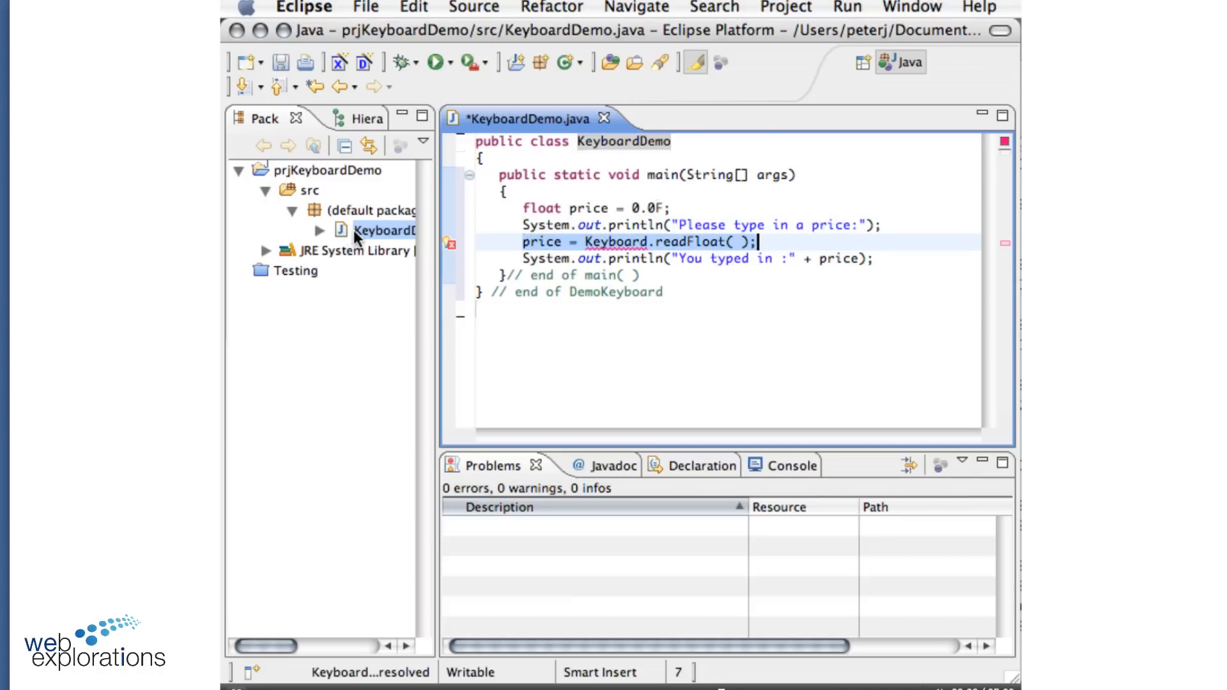
{"action": "mouse_move", "coordinate": [368, 238]}
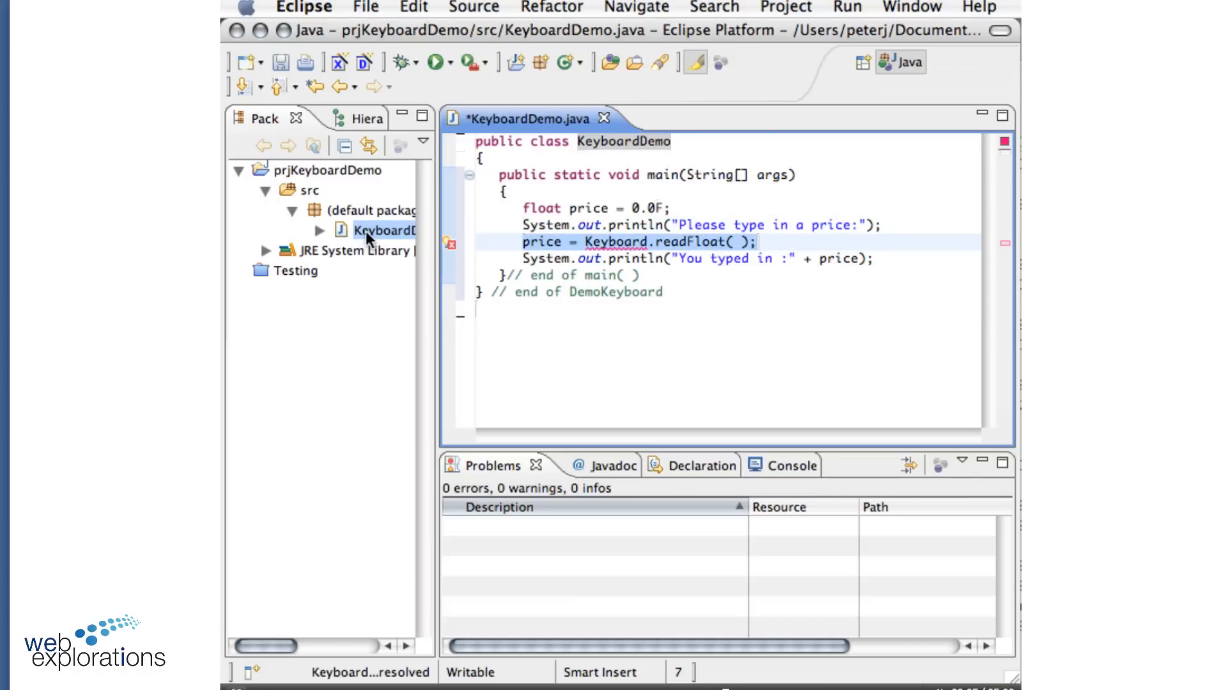
Start a General > File System import into the default package of prjKeyboardDemo
{"action": "left_click", "coordinate": [376, 210]}
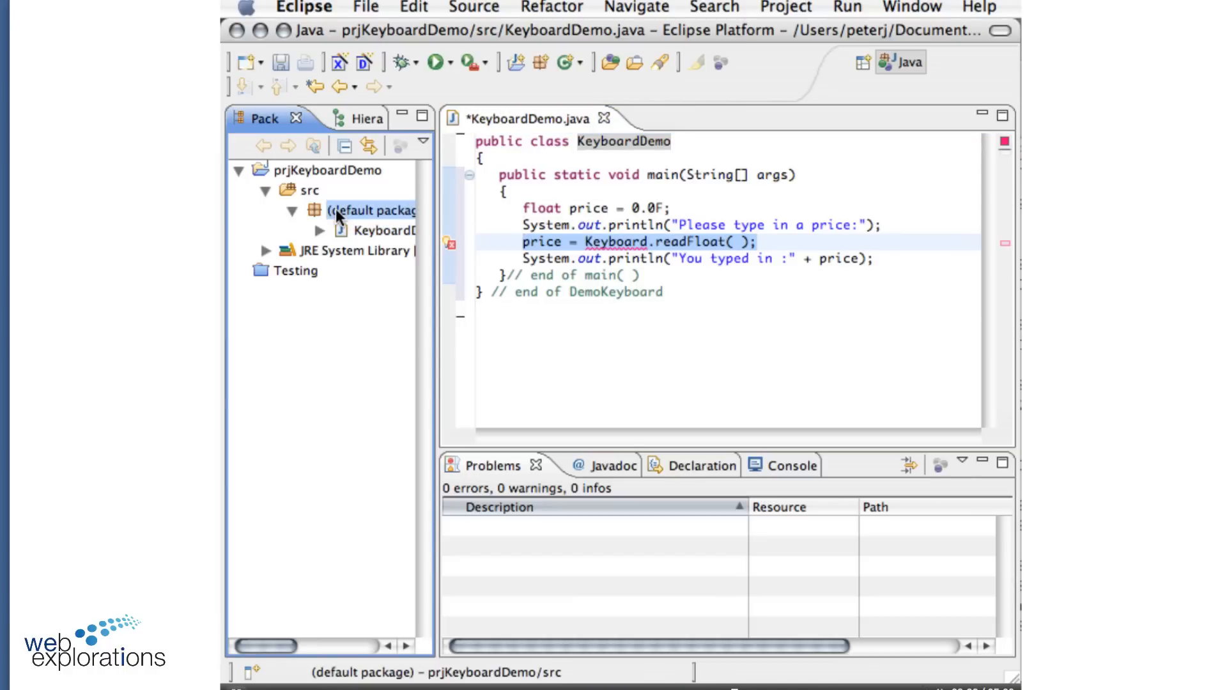
{"action": "right_click", "coordinate": [372, 210]}
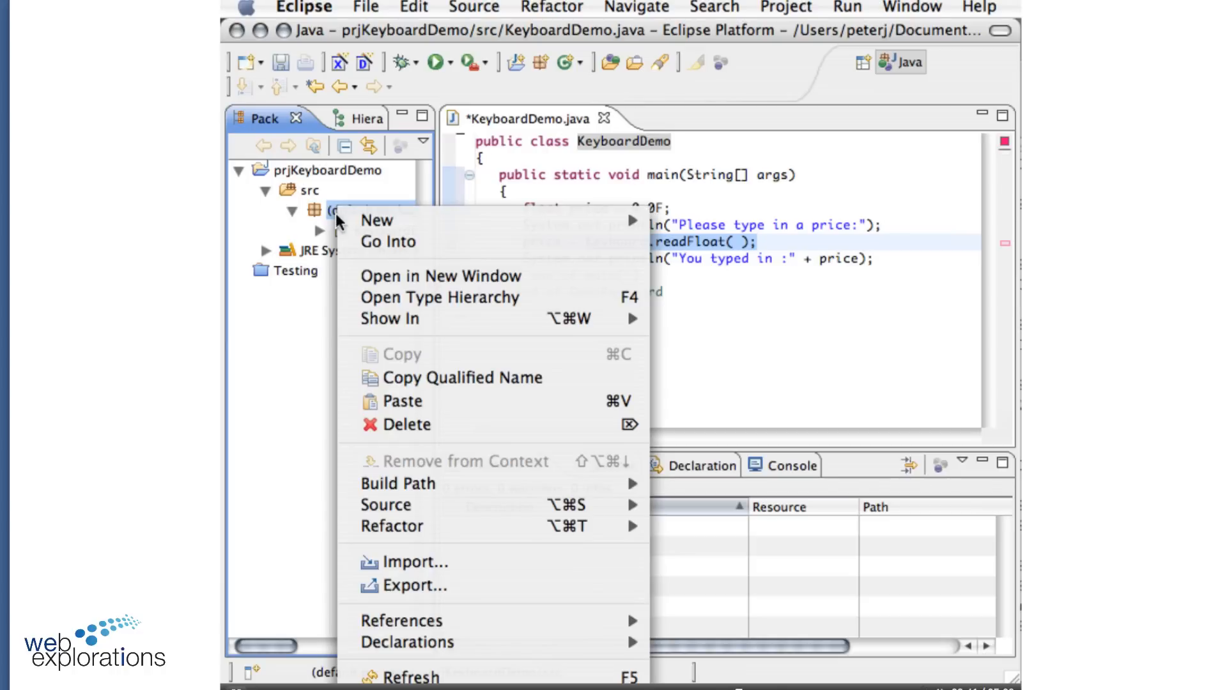
{"action": "mouse_move", "coordinate": [406, 562]}
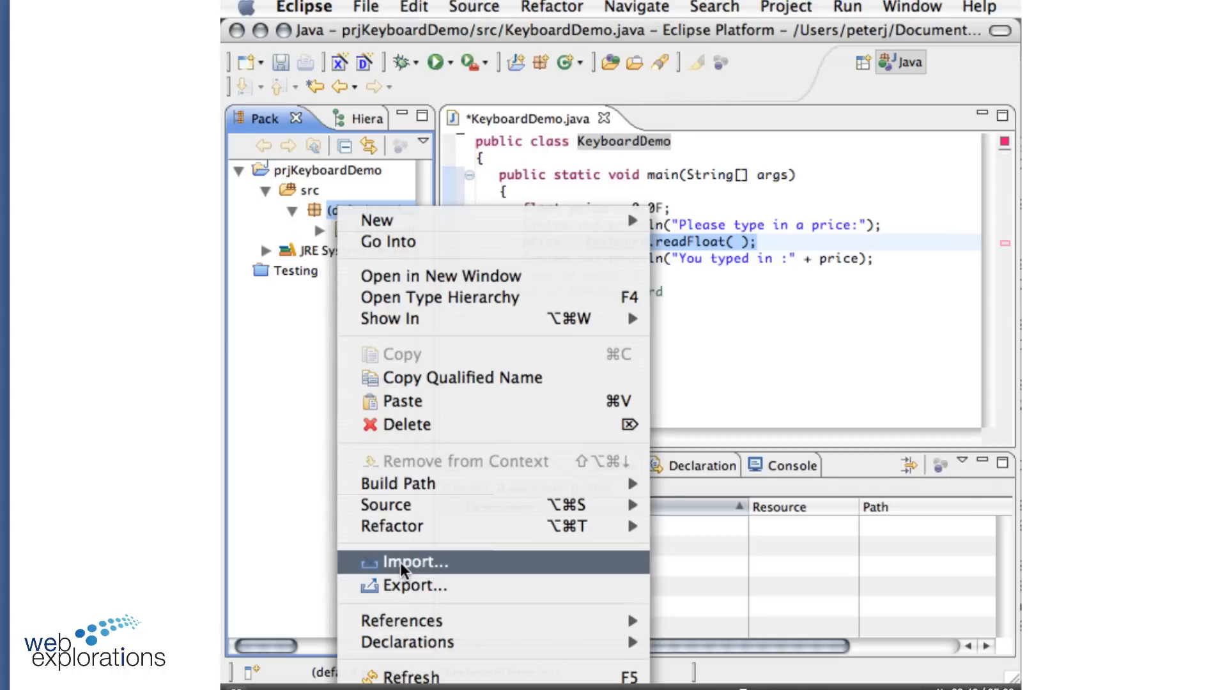
{"action": "left_click", "coordinate": [409, 563]}
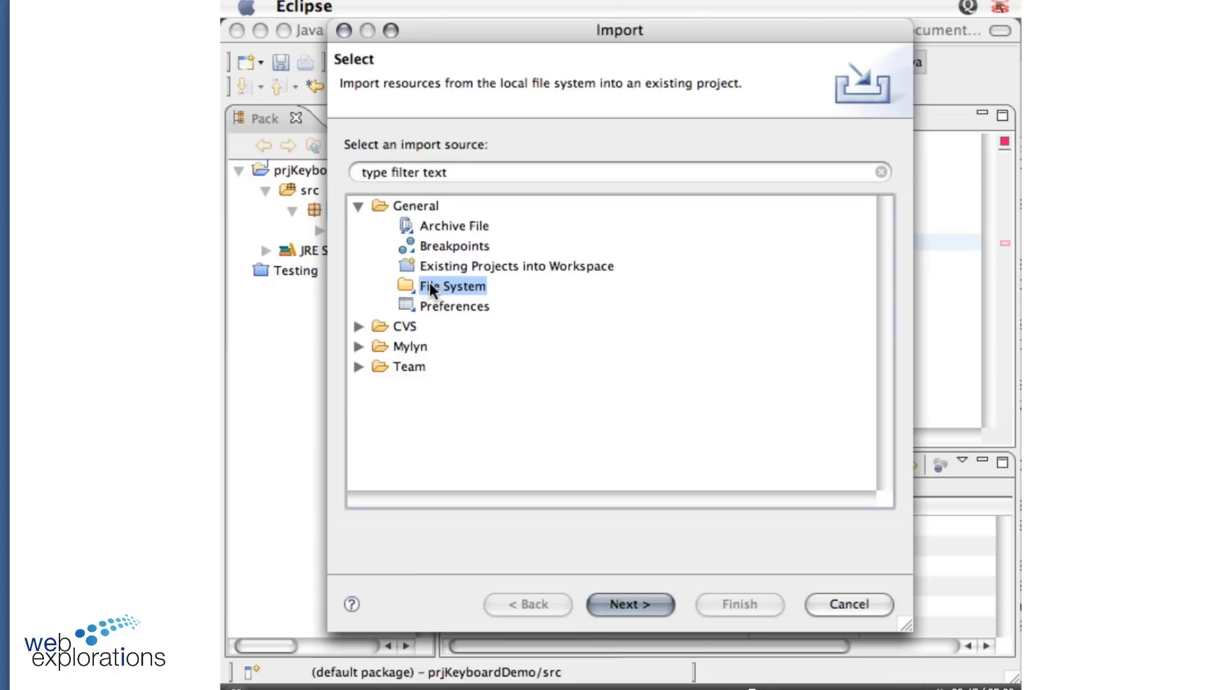
{"action": "left_click", "coordinate": [630, 605]}
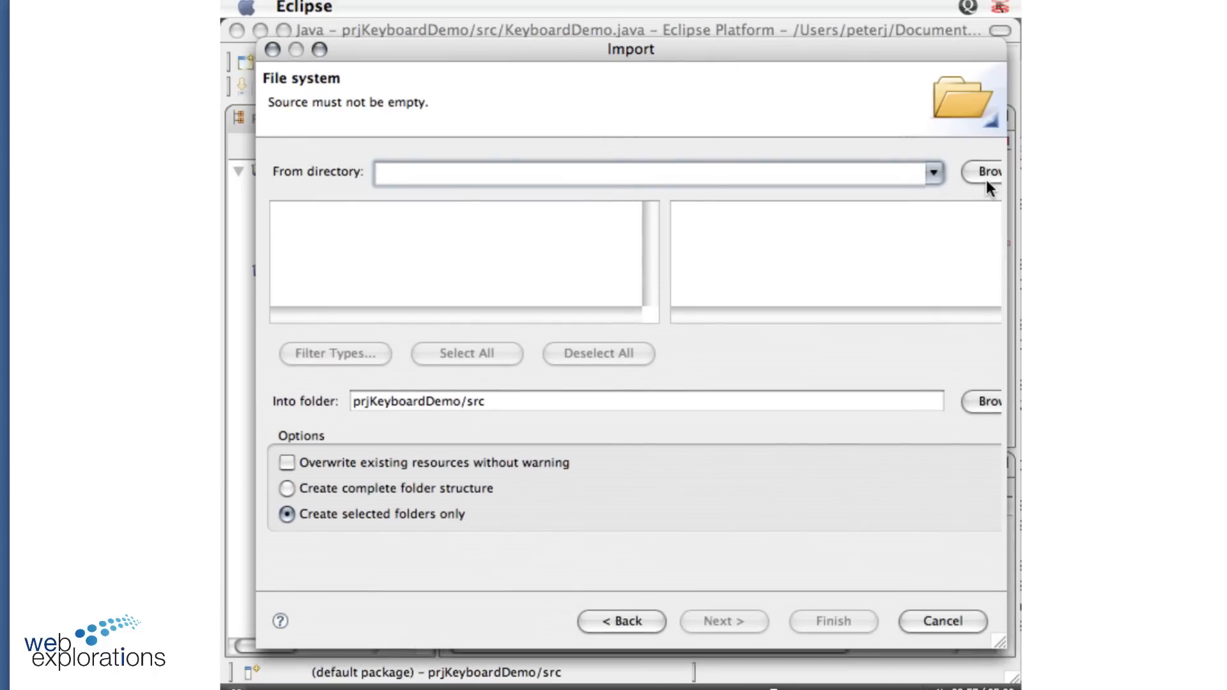
Set /Users/peterj/Desktop as the import's source directory
{"action": "left_click", "coordinate": [988, 172]}
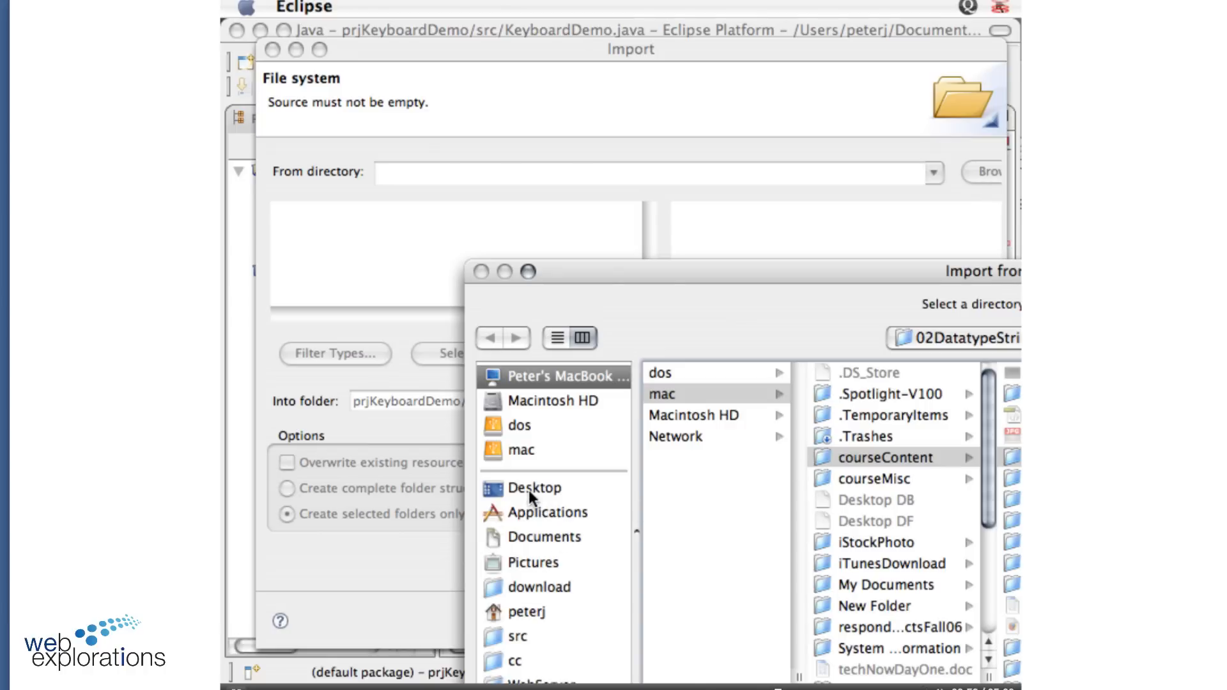
{"action": "left_click", "coordinate": [534, 487]}
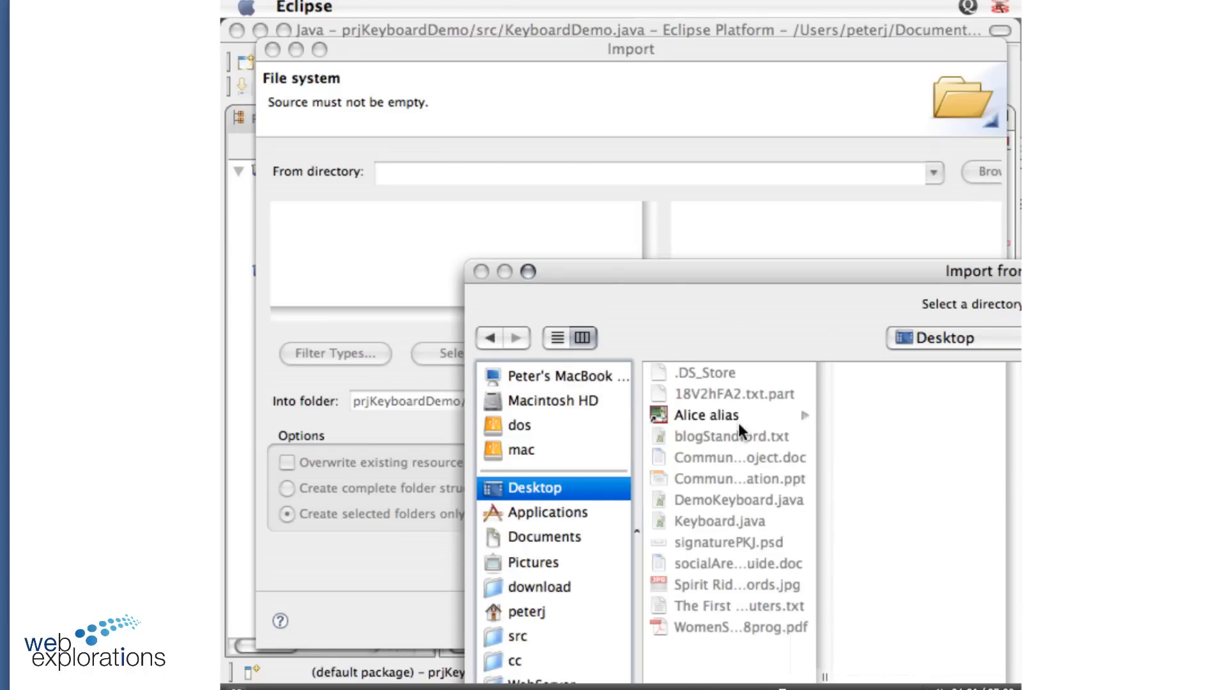
{"action": "mouse_move", "coordinate": [523, 500]}
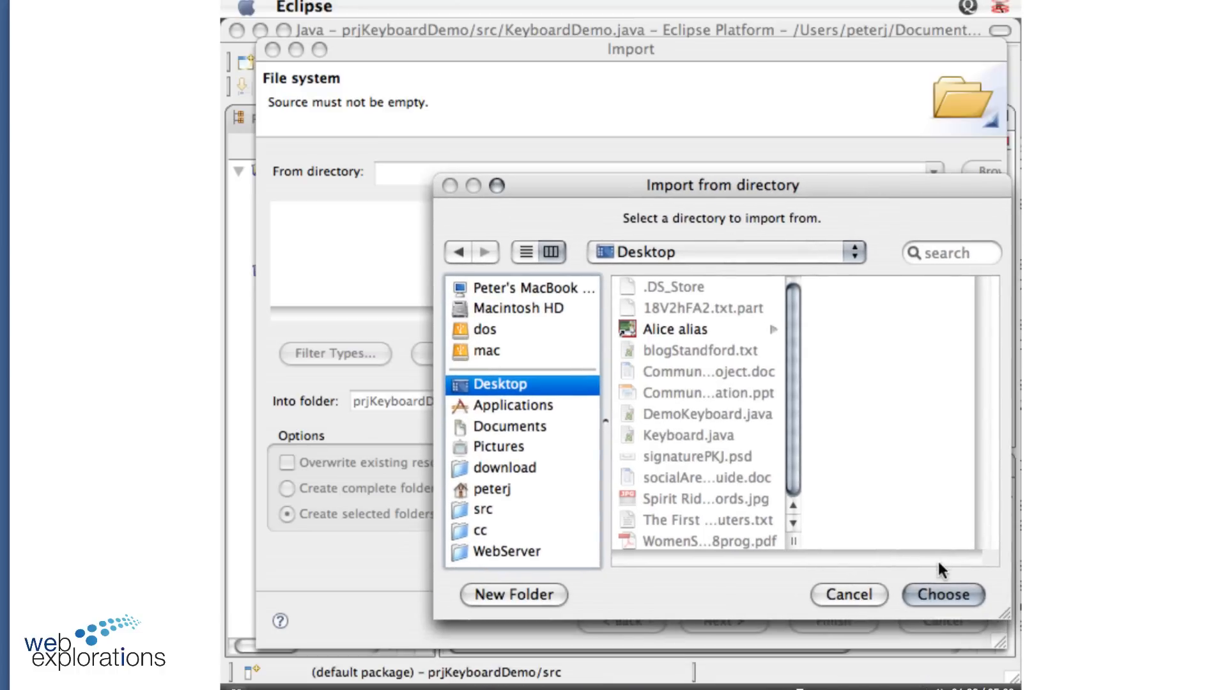
{"action": "mouse_move", "coordinate": [755, 514]}
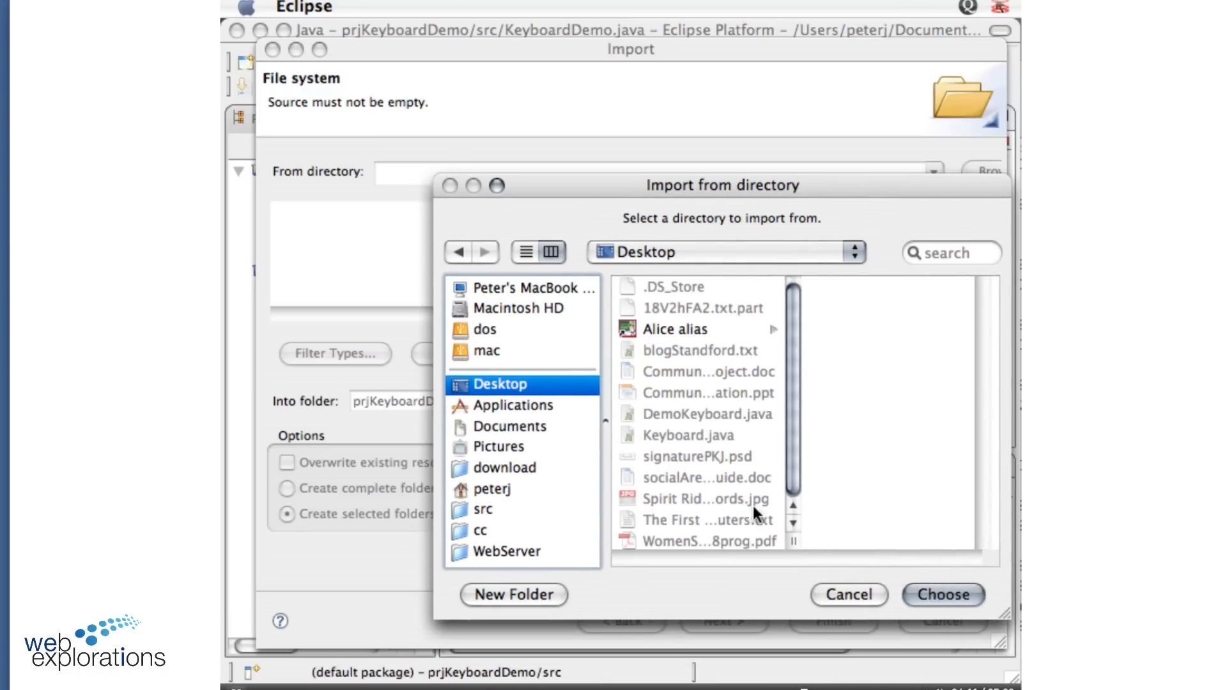
{"action": "mouse_move", "coordinate": [668, 437]}
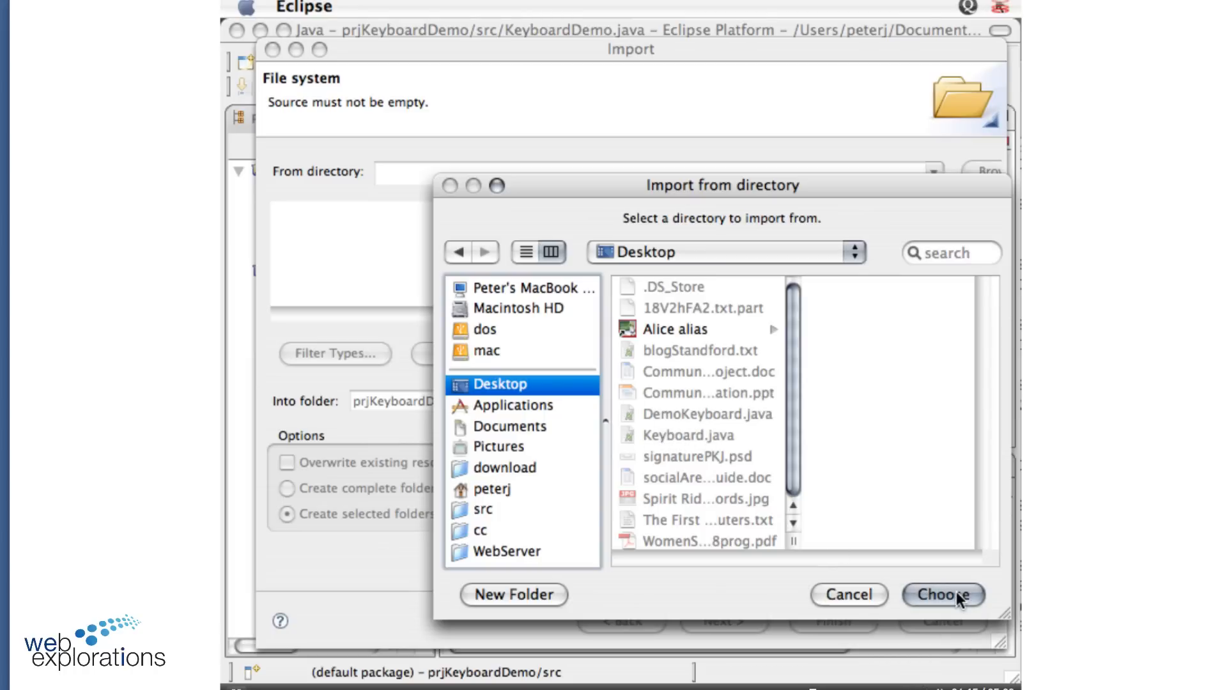
{"action": "left_click", "coordinate": [943, 595]}
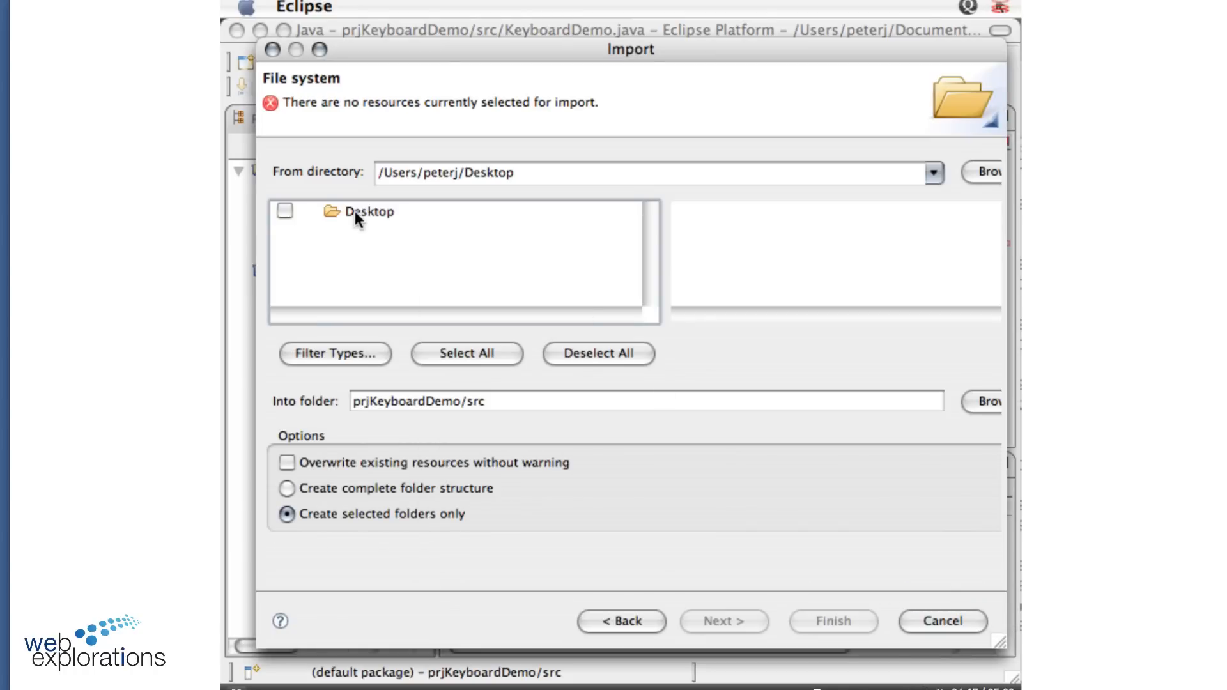
Import Keyboard.java from the Desktop into prjKeyboardDemo/src, clearing the errors
{"action": "left_click", "coordinate": [368, 211]}
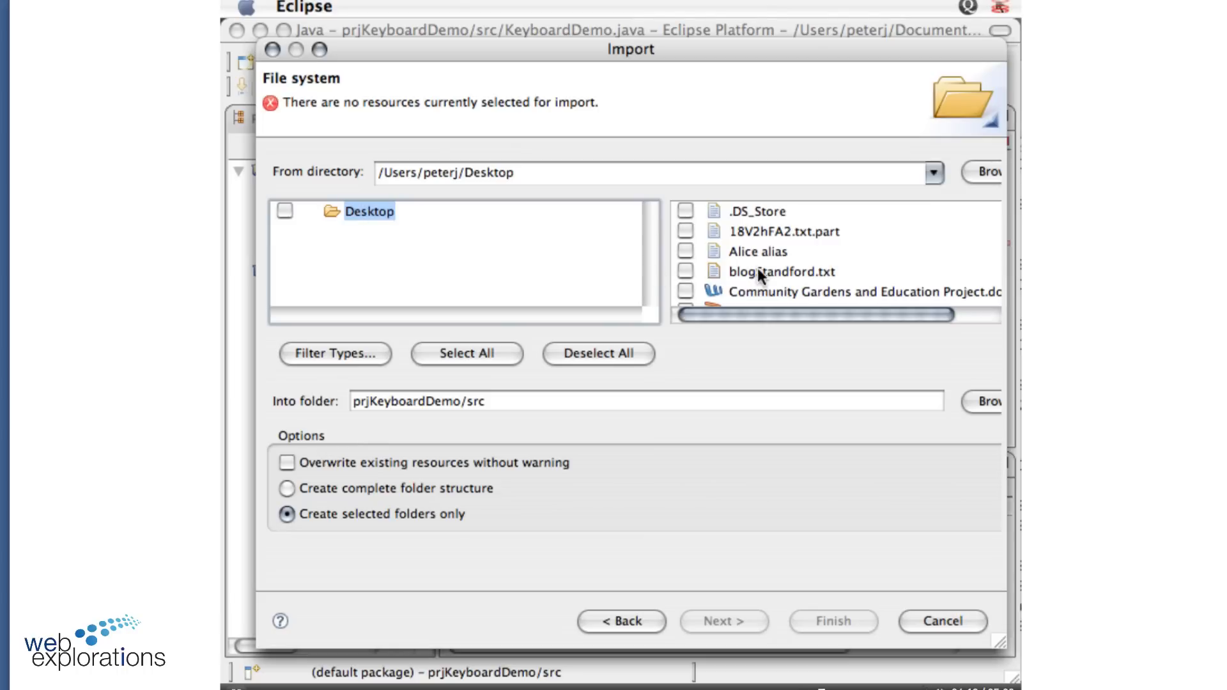
{"action": "mouse_move", "coordinate": [996, 534]}
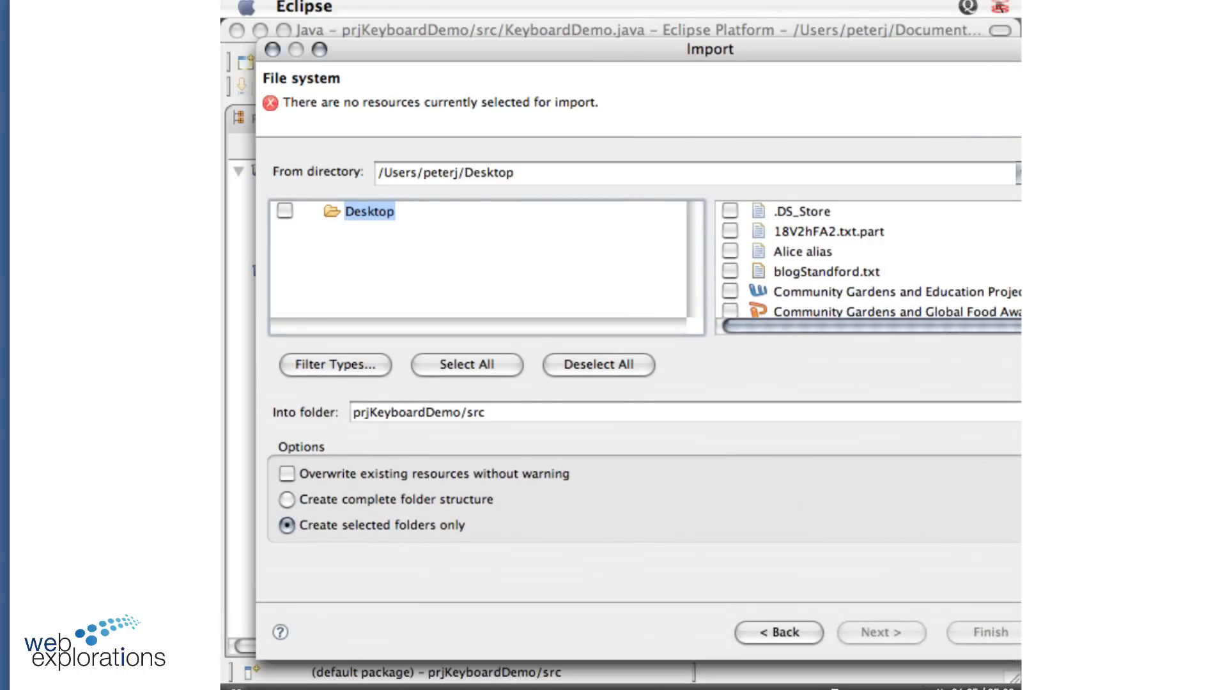
{"action": "scroll", "scroll_direction": "down", "scroll_amount": 3}
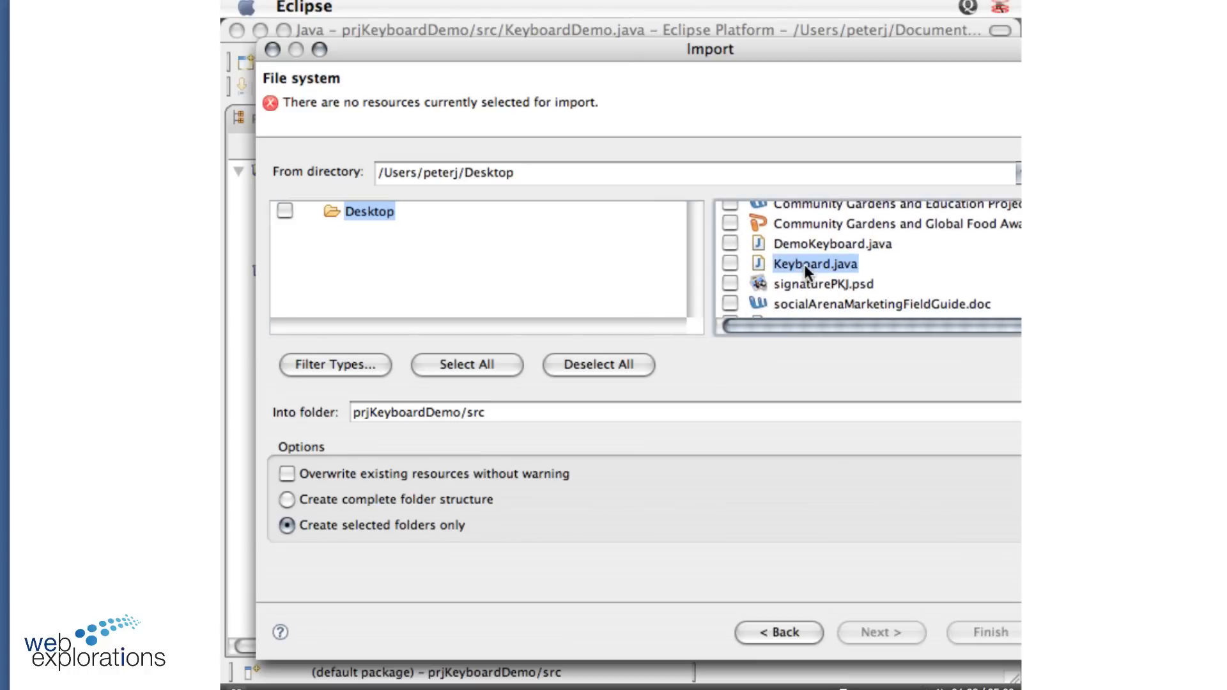
{"action": "mouse_move", "coordinate": [734, 268]}
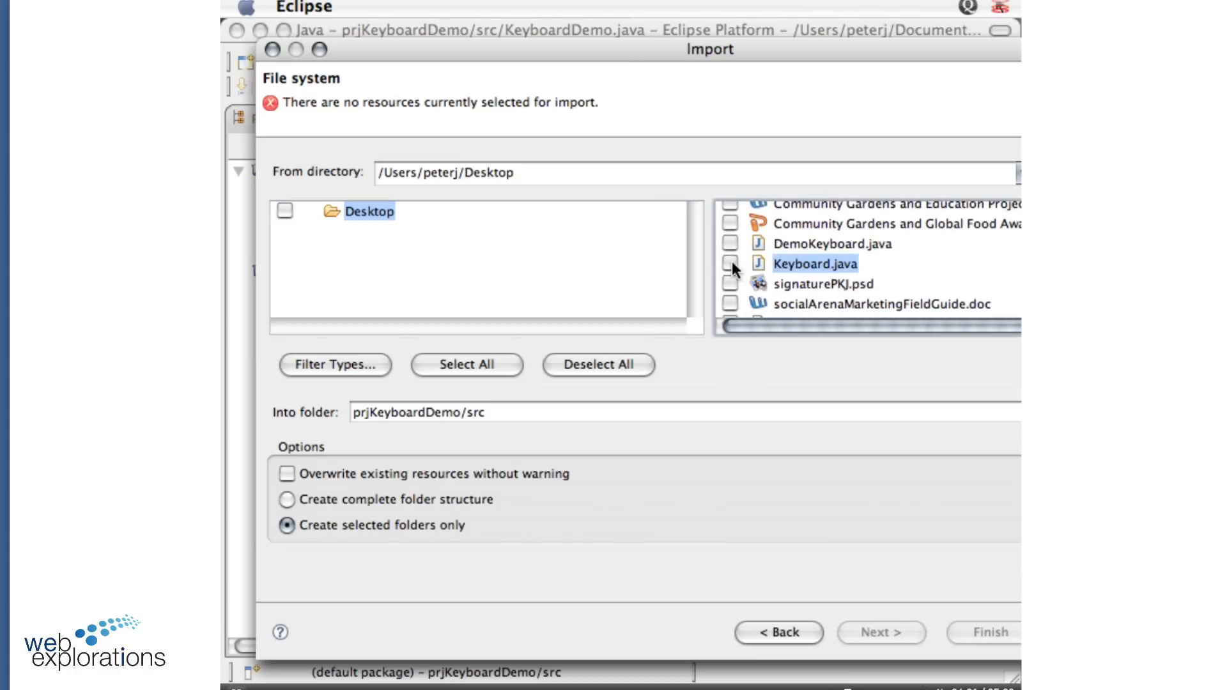
{"action": "left_click", "coordinate": [730, 263]}
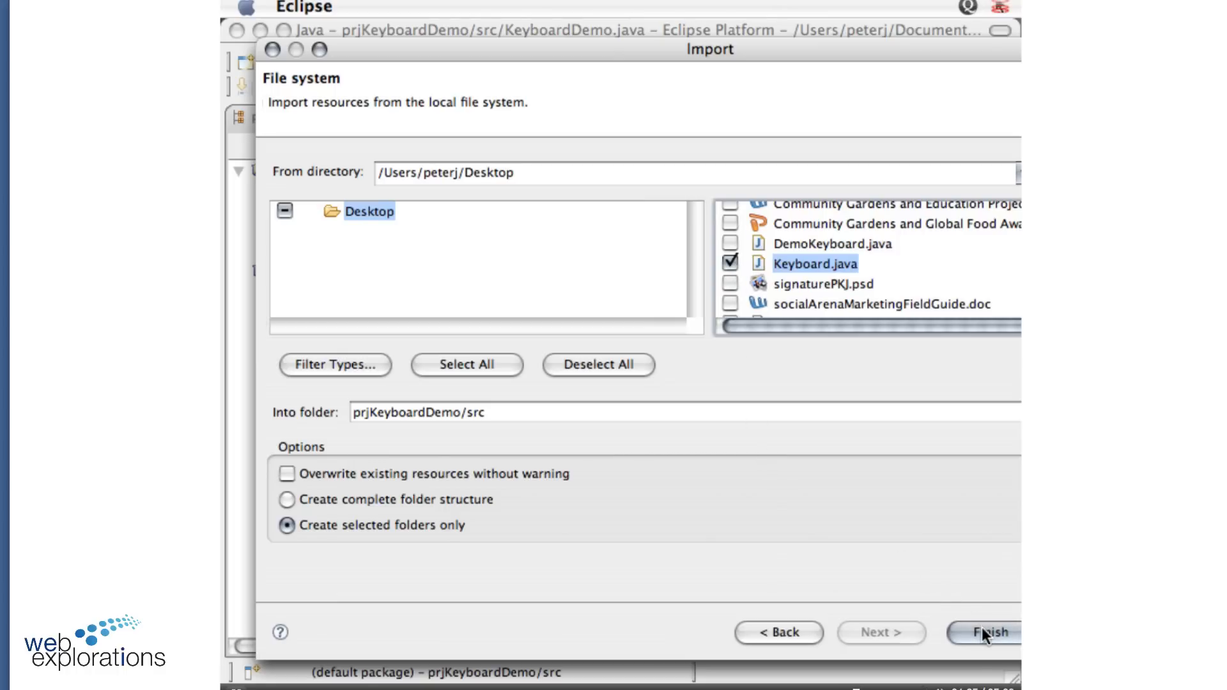
{"action": "mouse_move", "coordinate": [348, 430]}
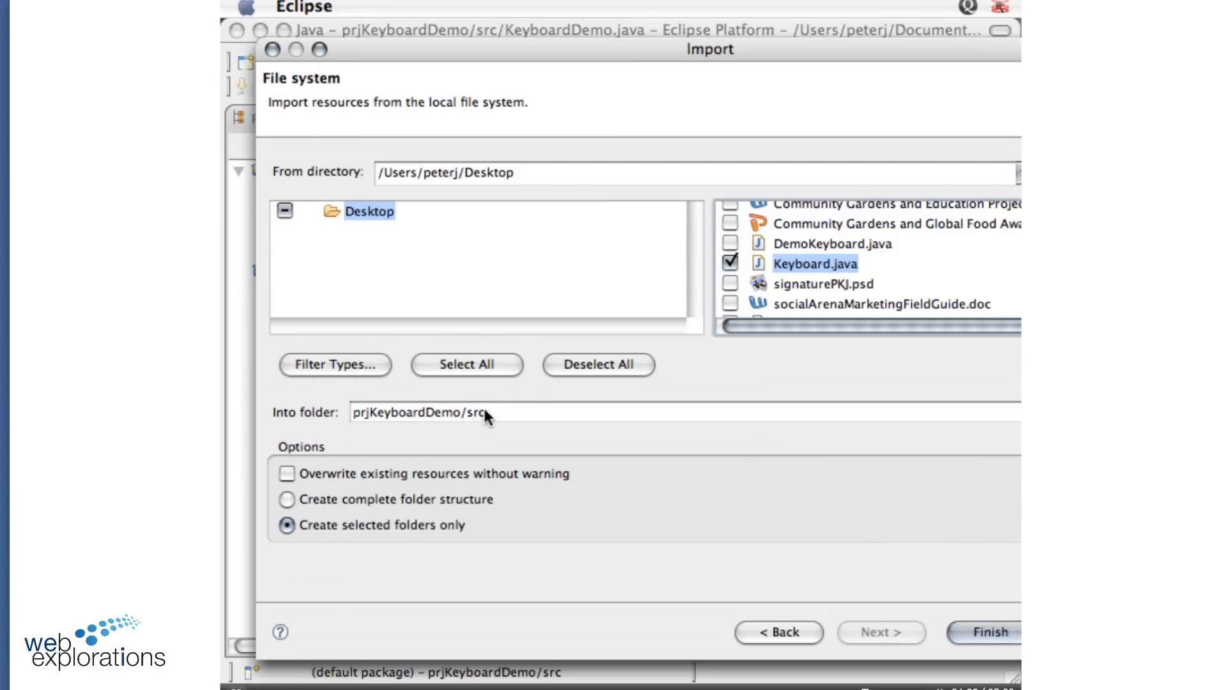
{"action": "mouse_move", "coordinate": [669, 500]}
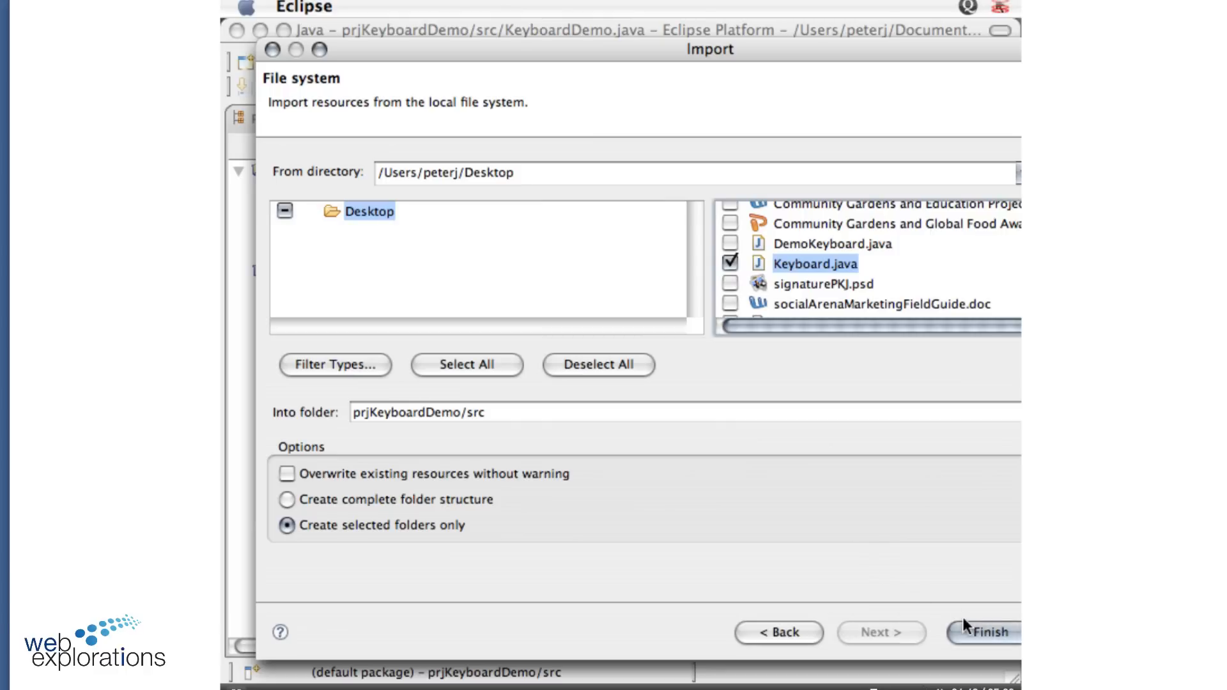
{"action": "mouse_move", "coordinate": [995, 641]}
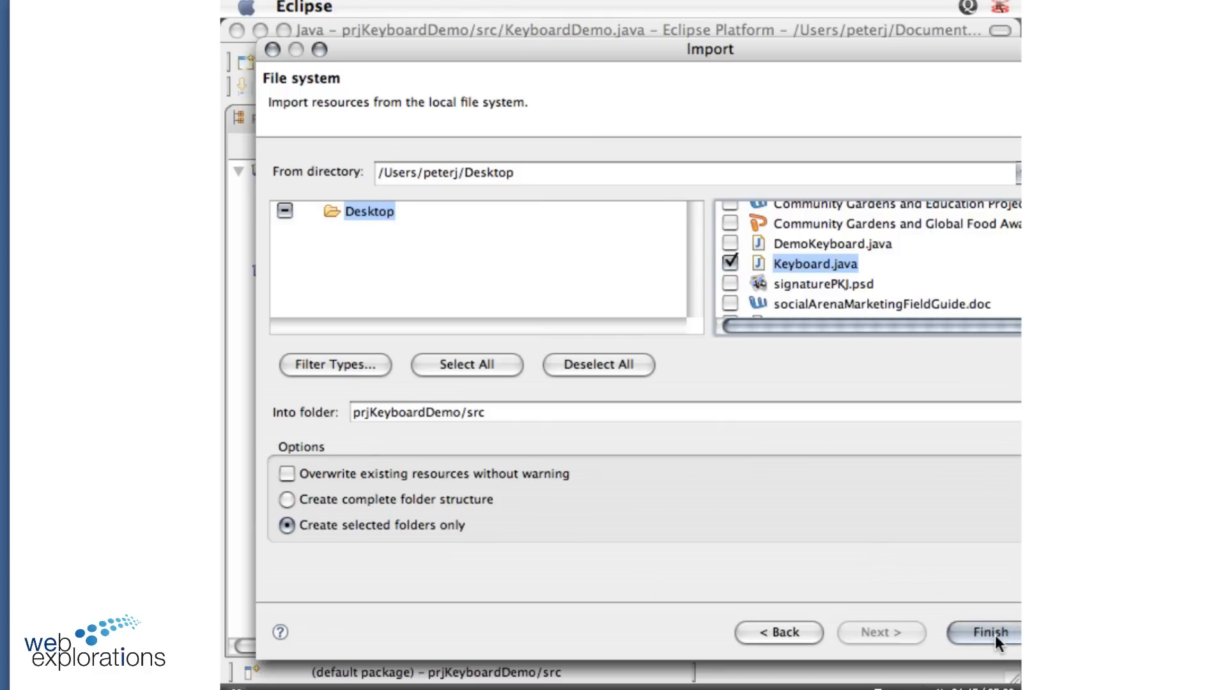
{"action": "left_click", "coordinate": [986, 633]}
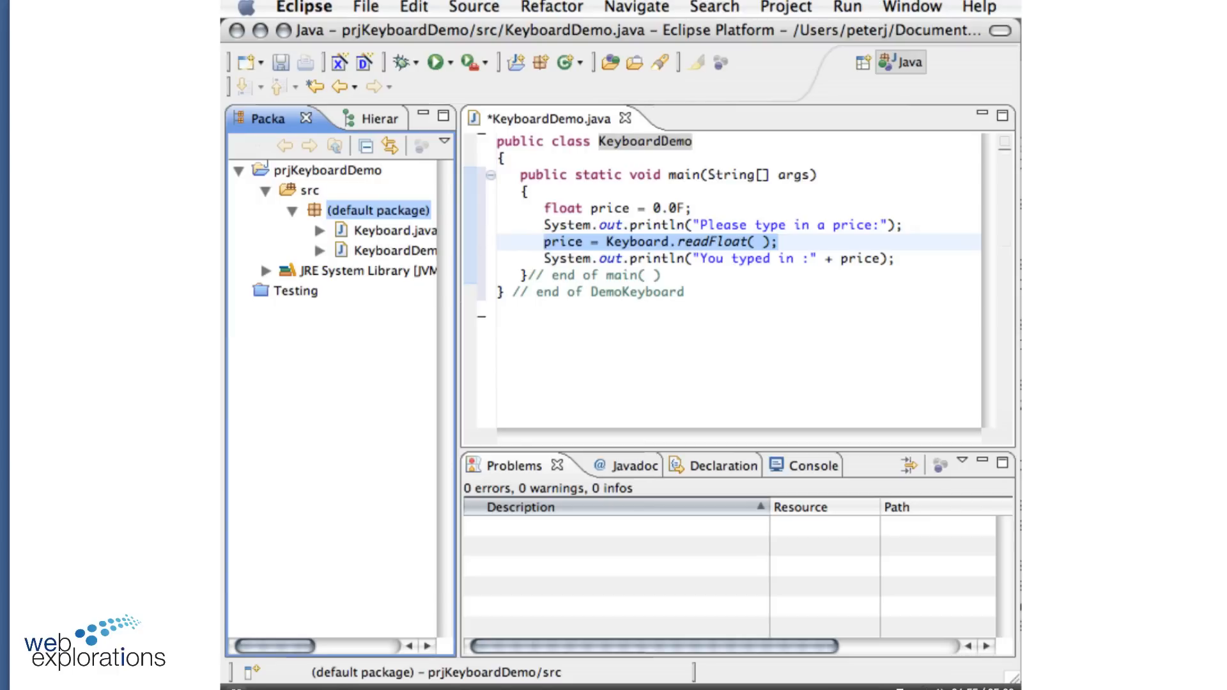
{"action": "mouse_move", "coordinate": [441, 70]}
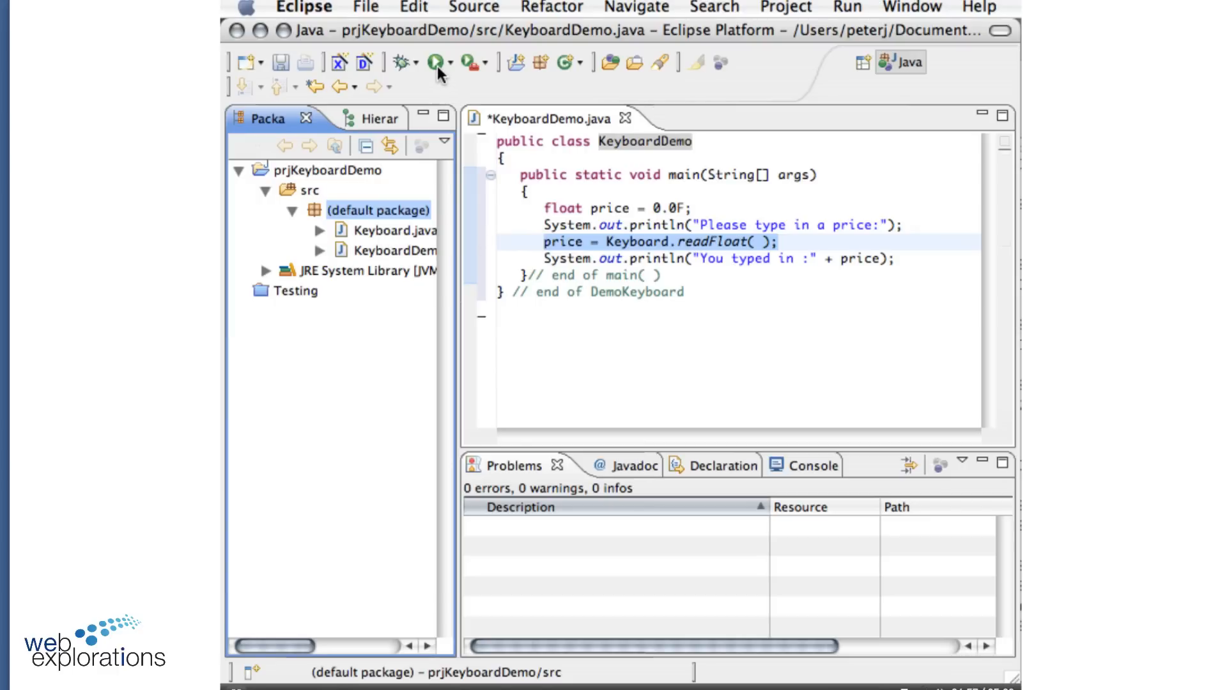